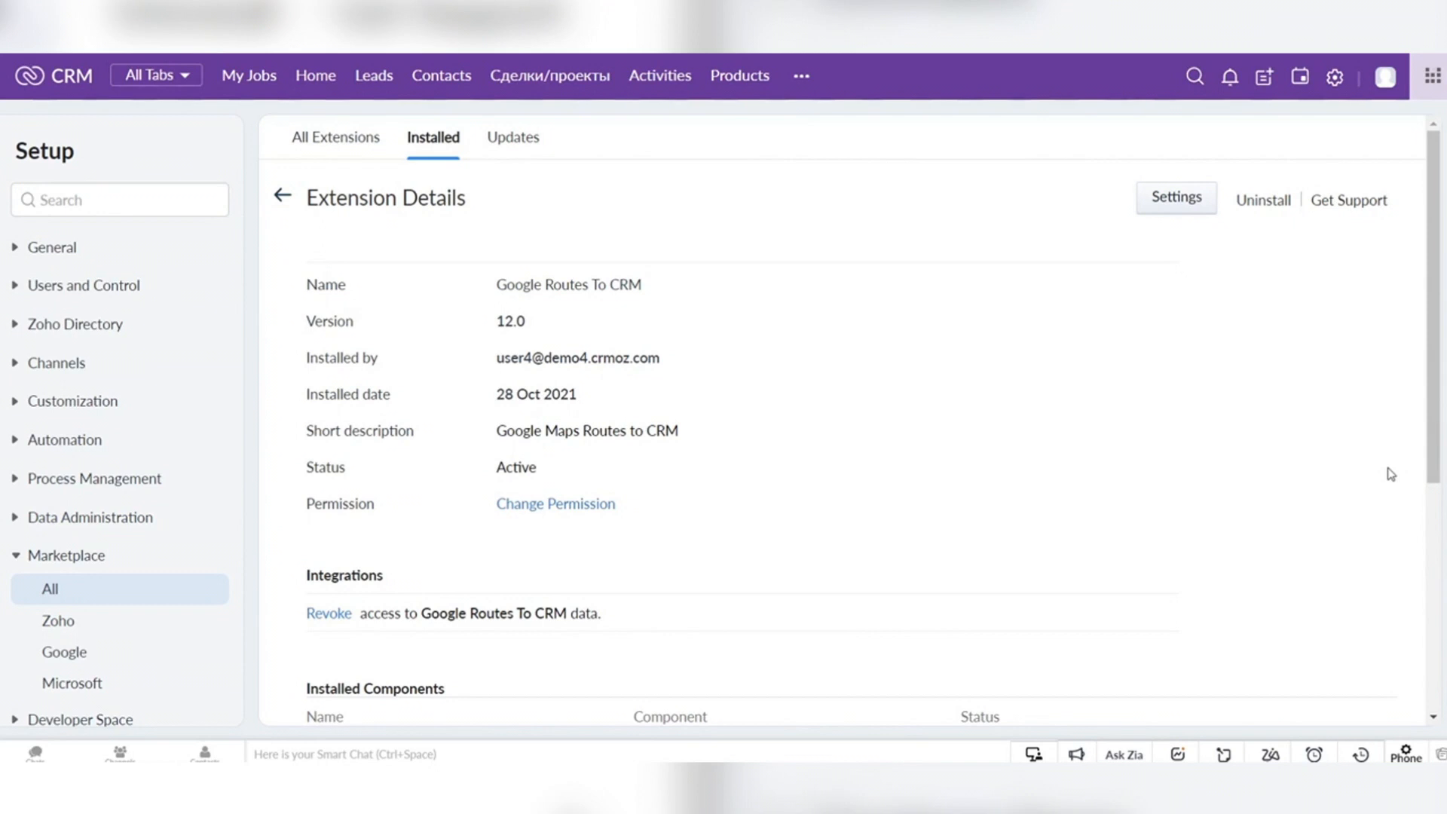
# Bring up the Google Maps widget on the Test Two lead record.
pyautogui.click(374, 76)
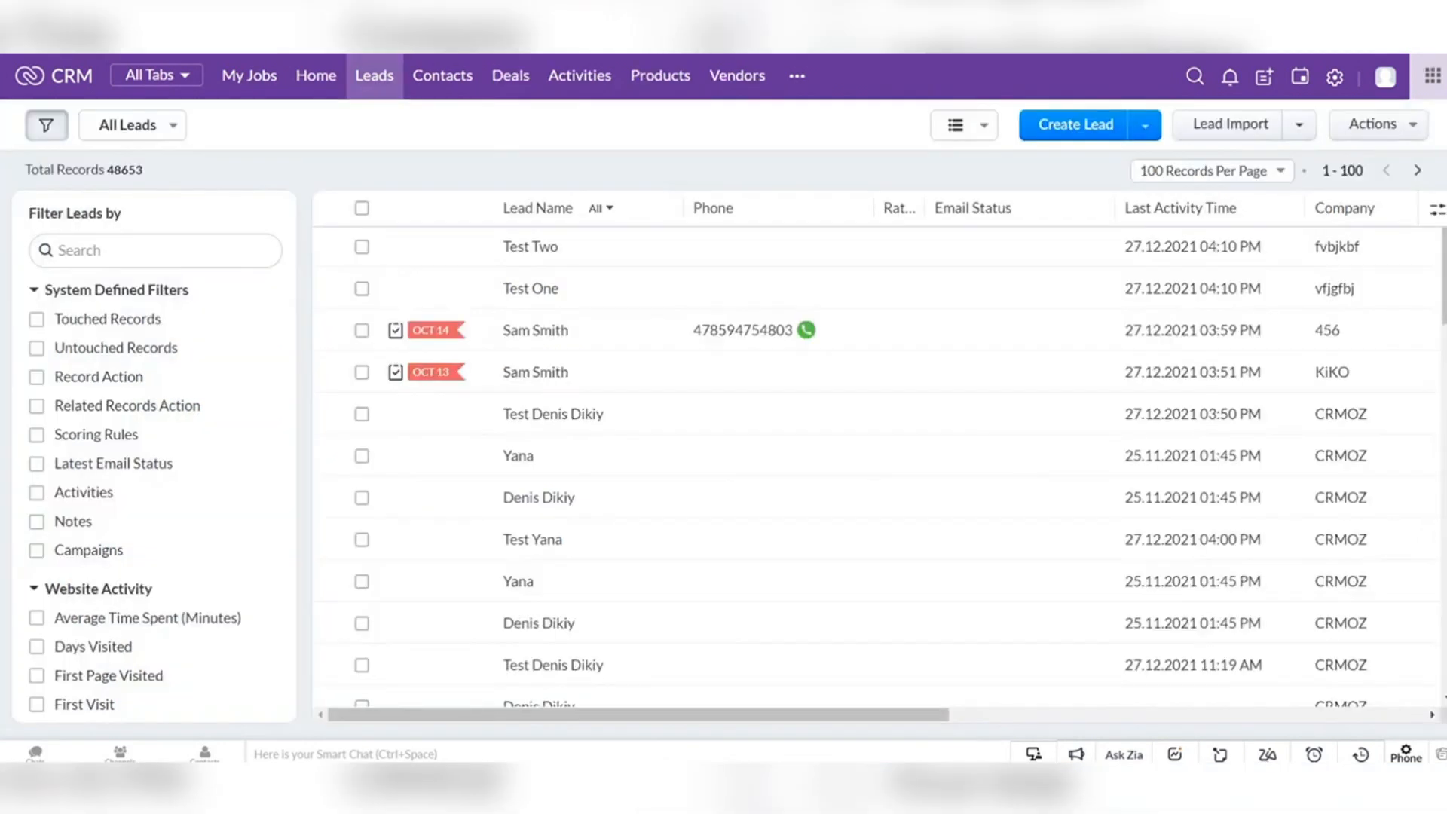
pyautogui.moveTo(540, 253)
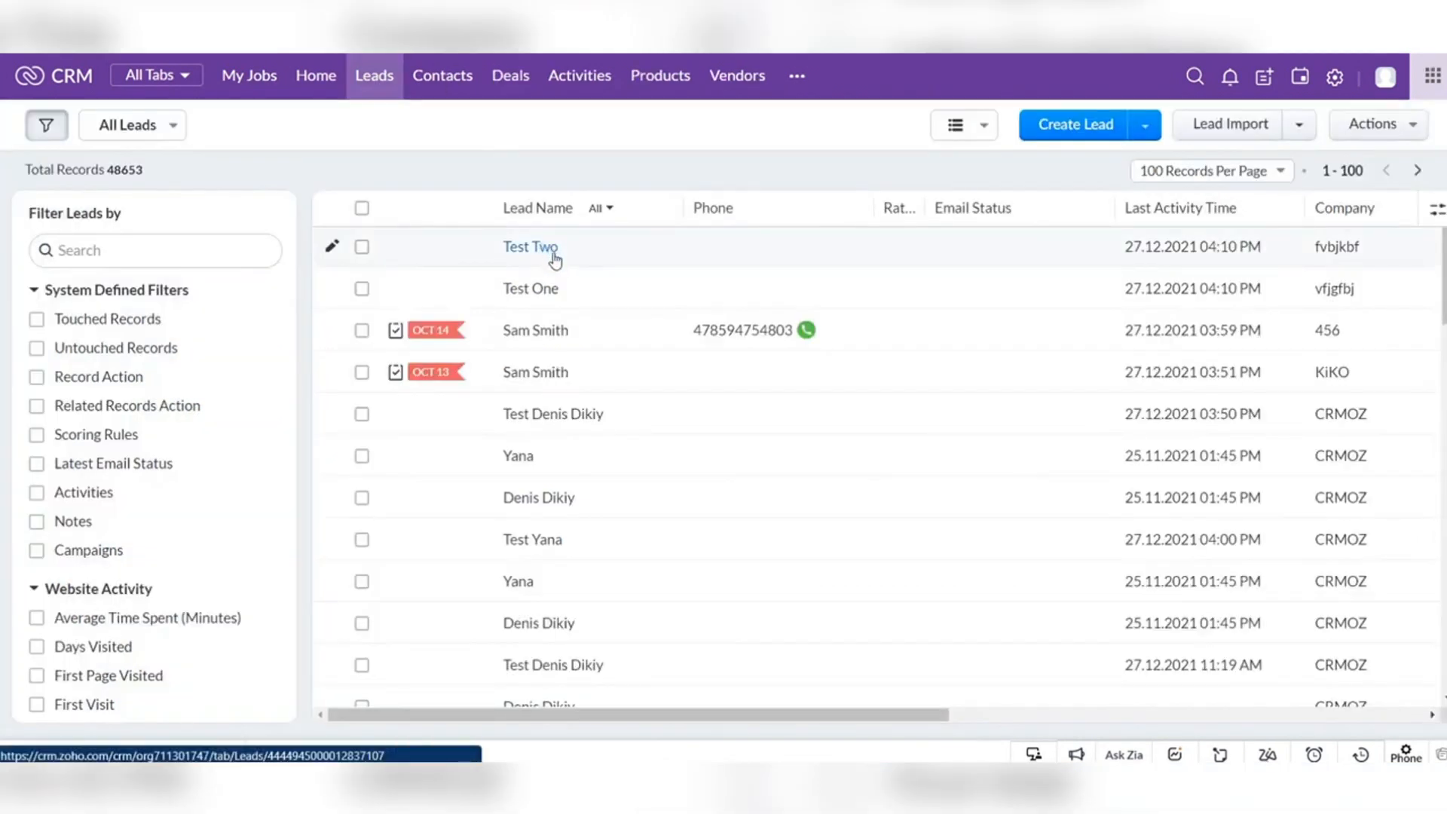
pyautogui.click(530, 248)
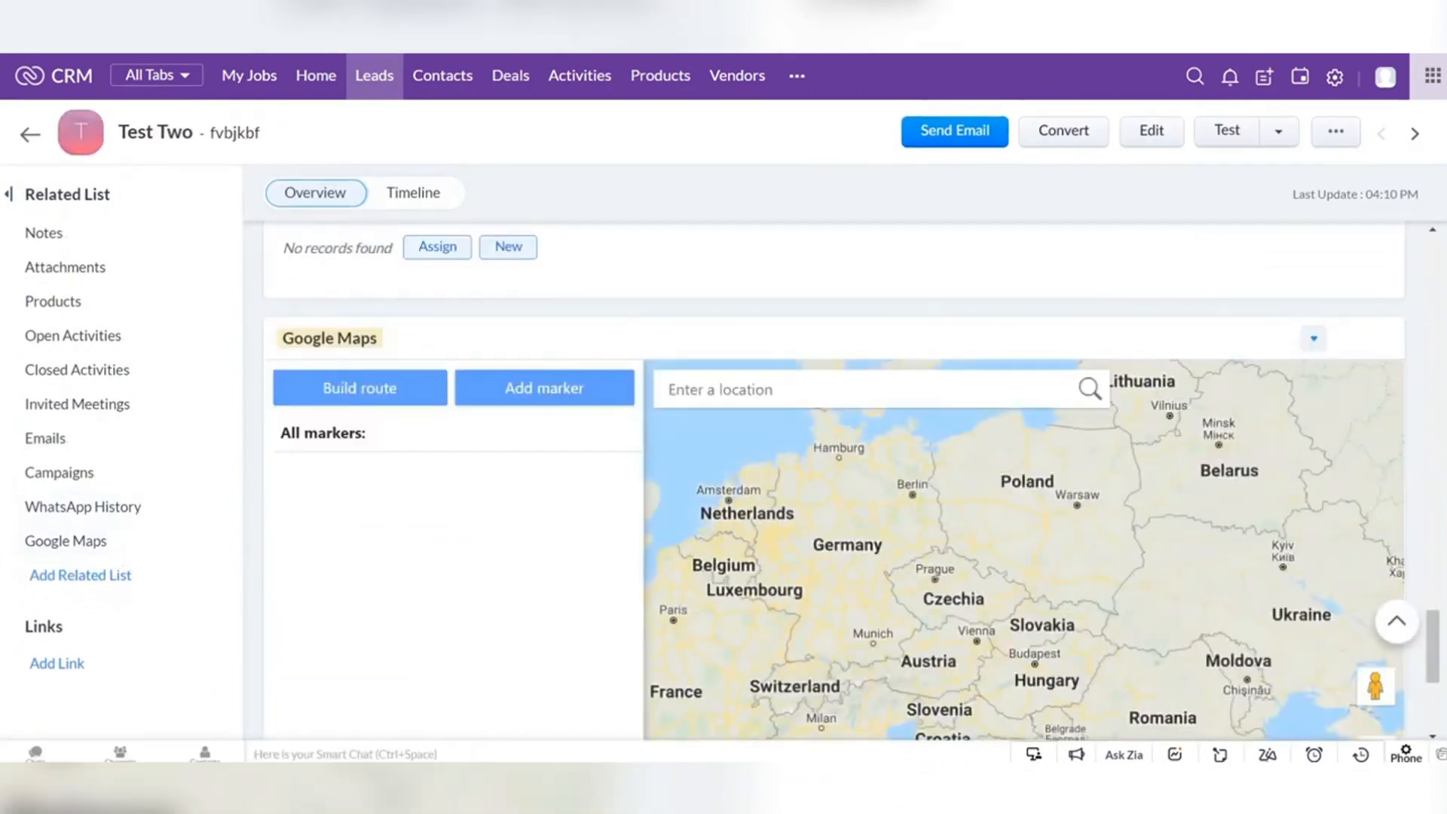
pyautogui.scroll(-3)
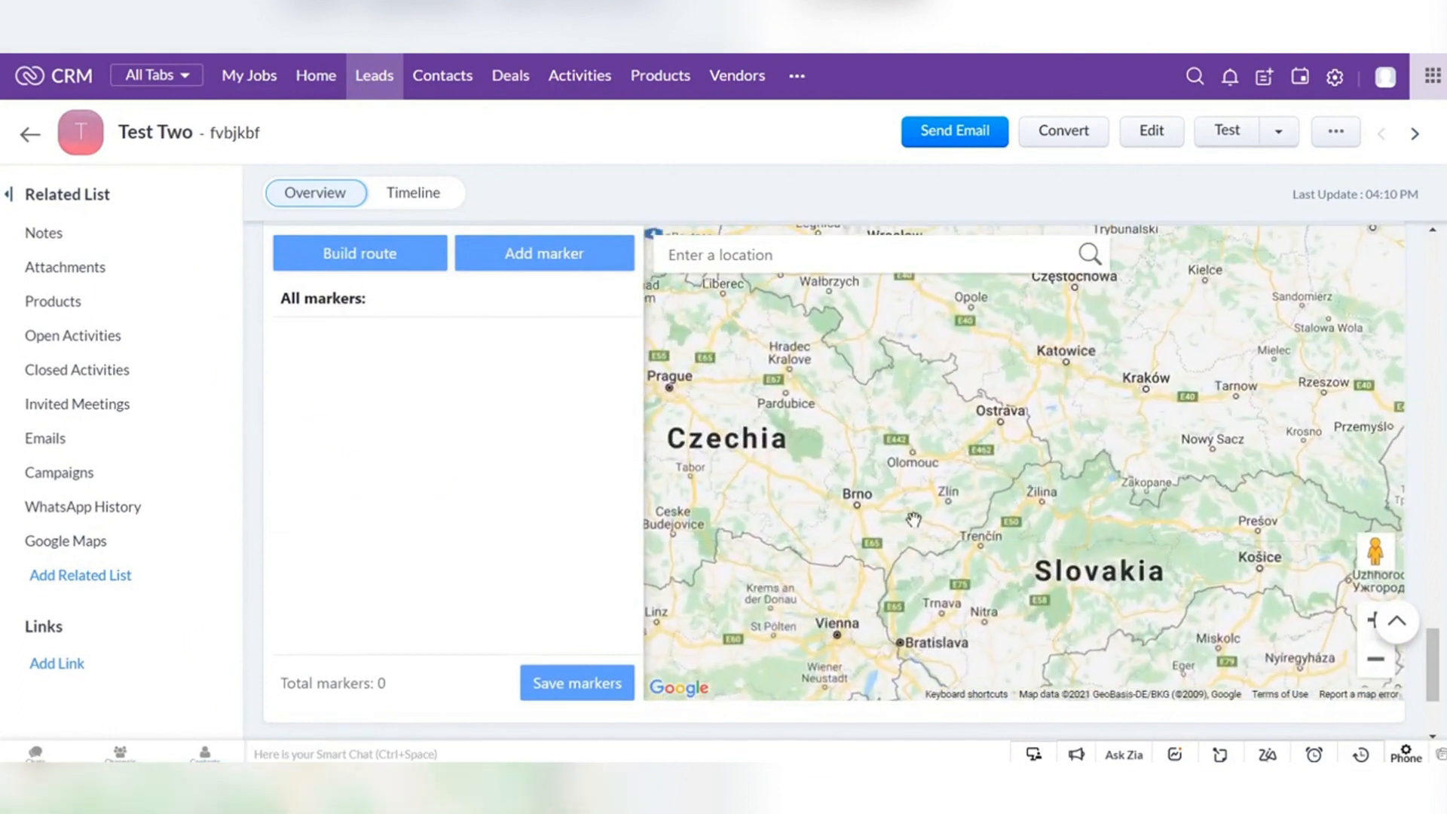
pyautogui.click(544, 253)
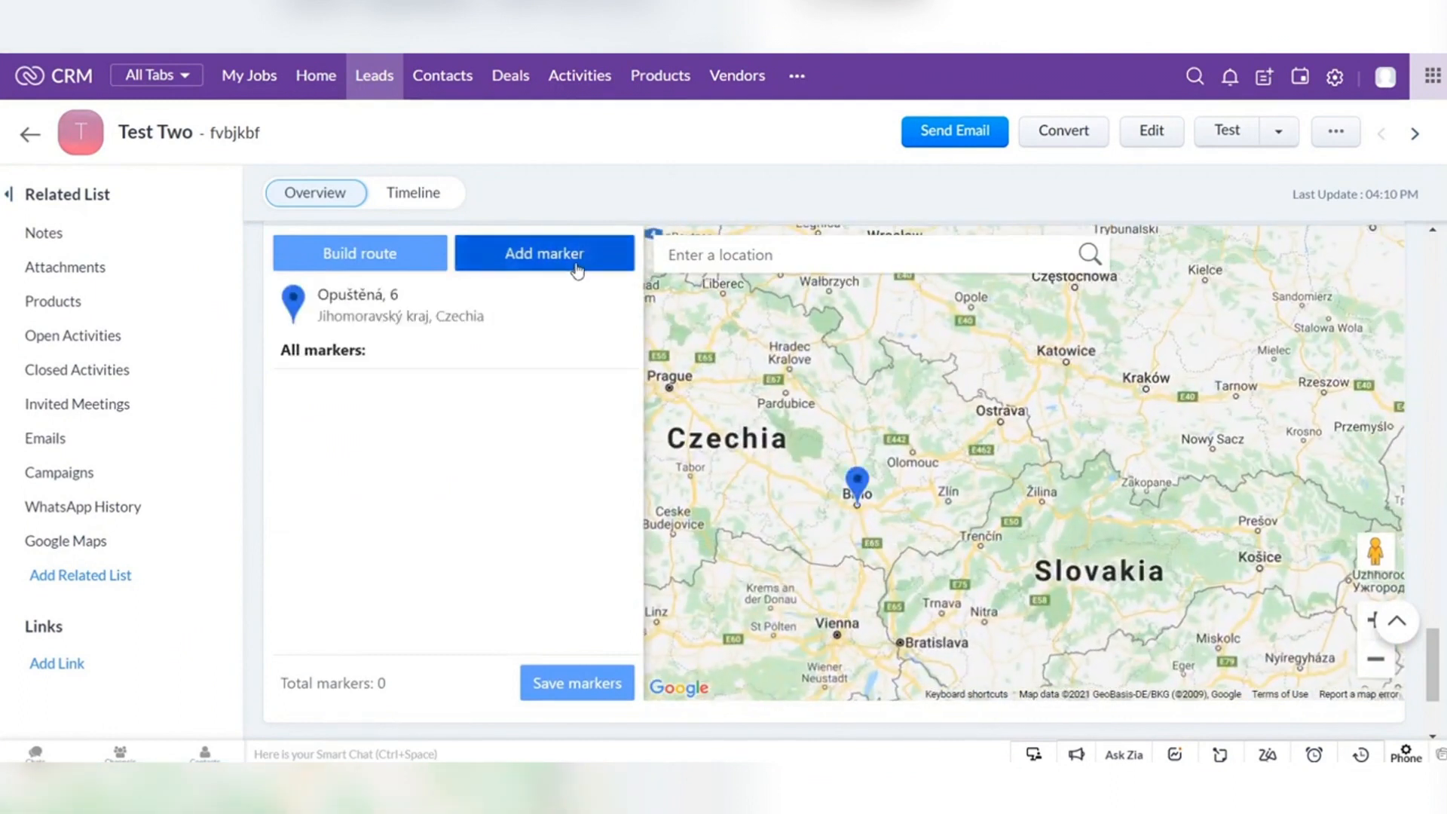
pyautogui.click(544, 253)
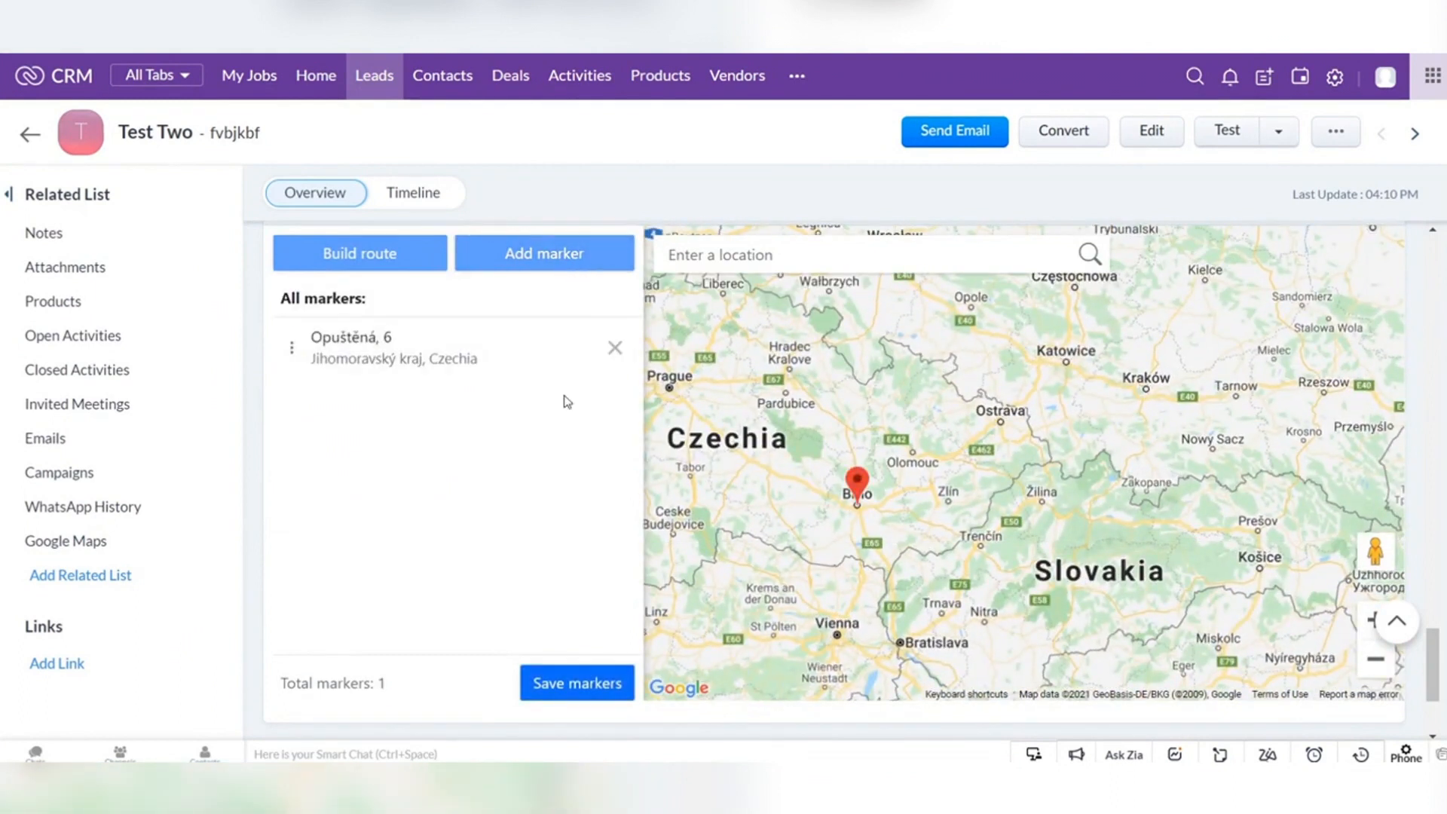
pyautogui.click(575, 683)
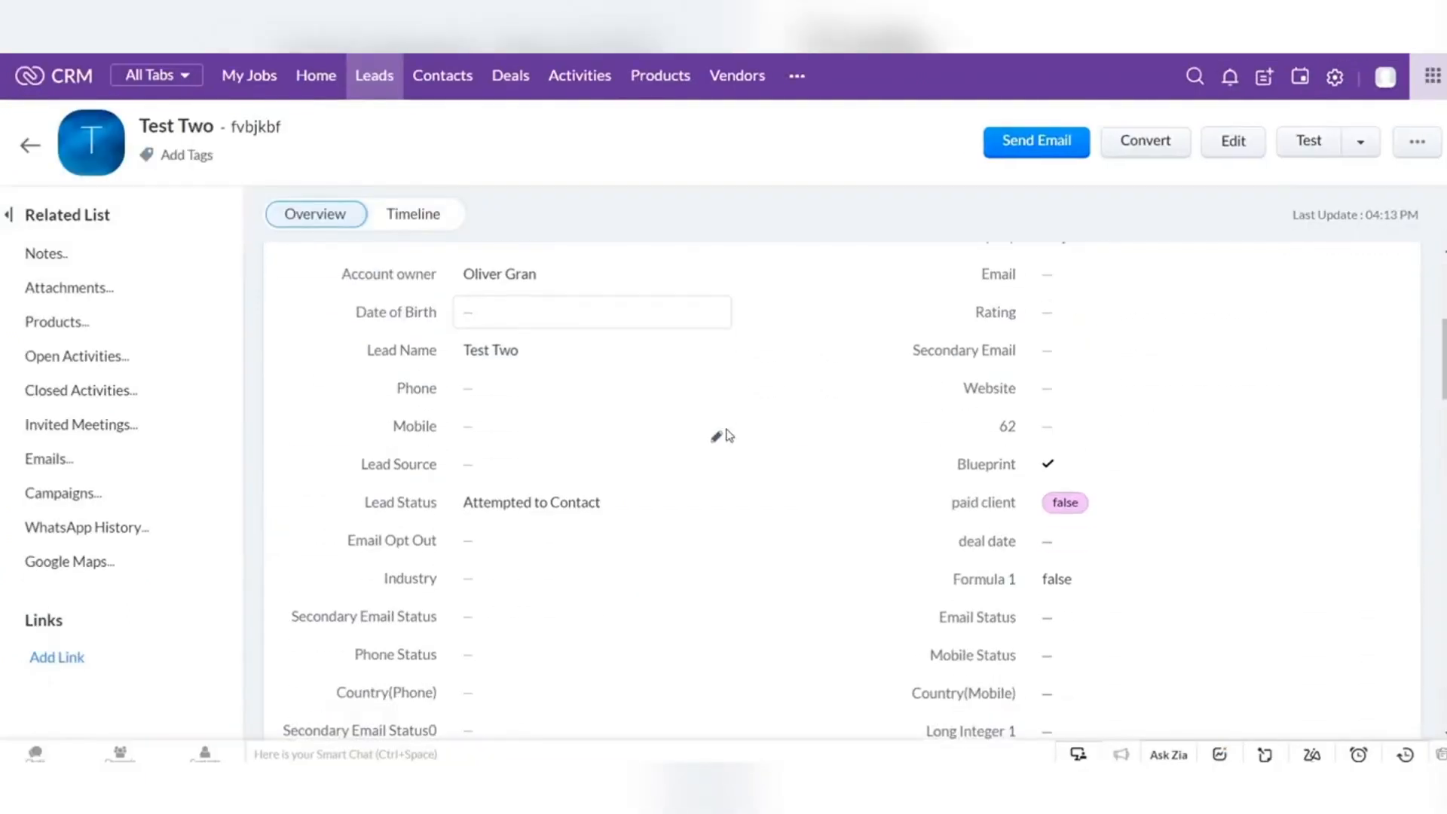
# Show Test Two's Address Information, now Opuštěná 6, Jihomoravský kraj, 602 00, Czechia.
pyautogui.scroll(-3)
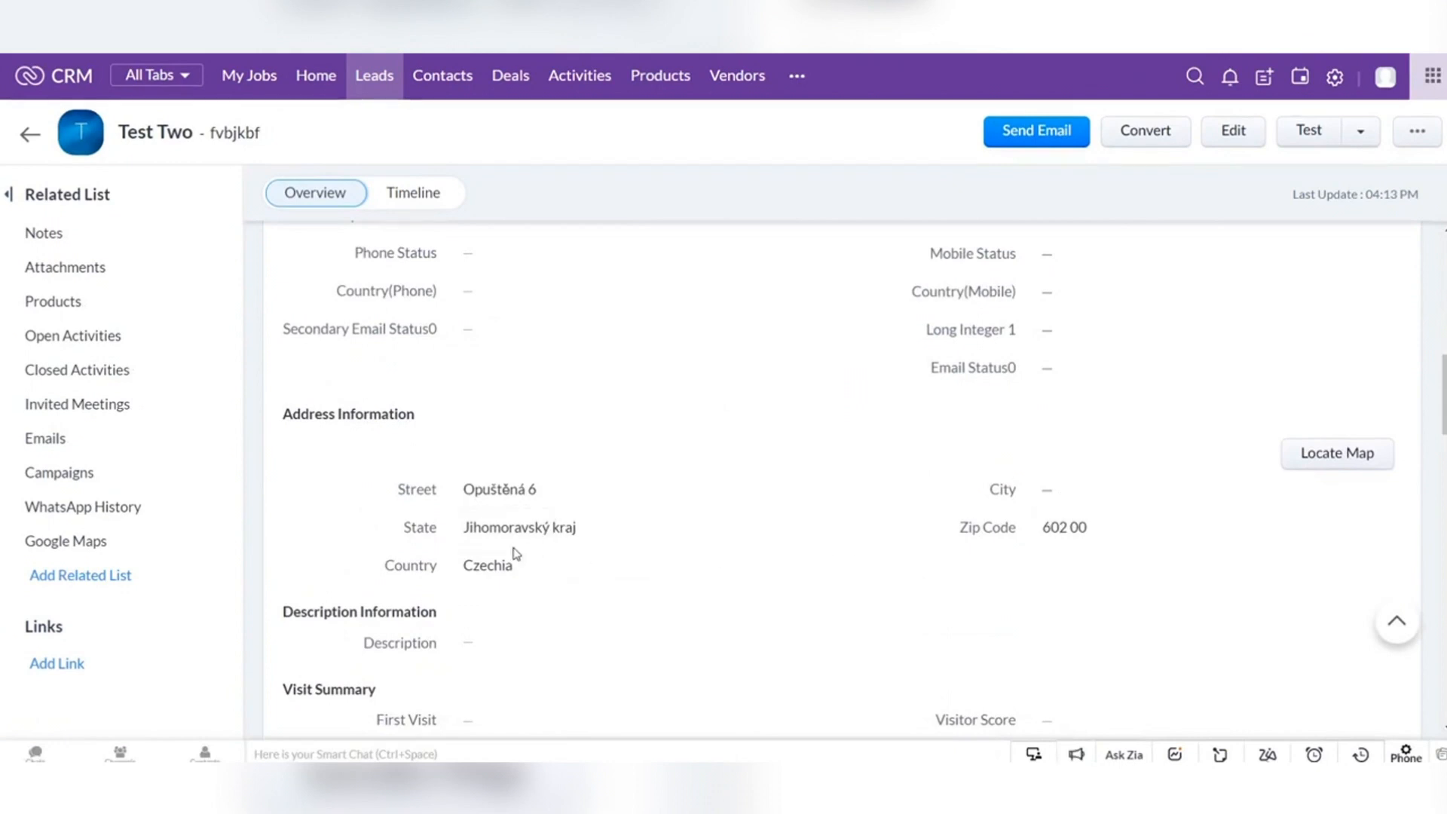
pyautogui.moveTo(405, 159)
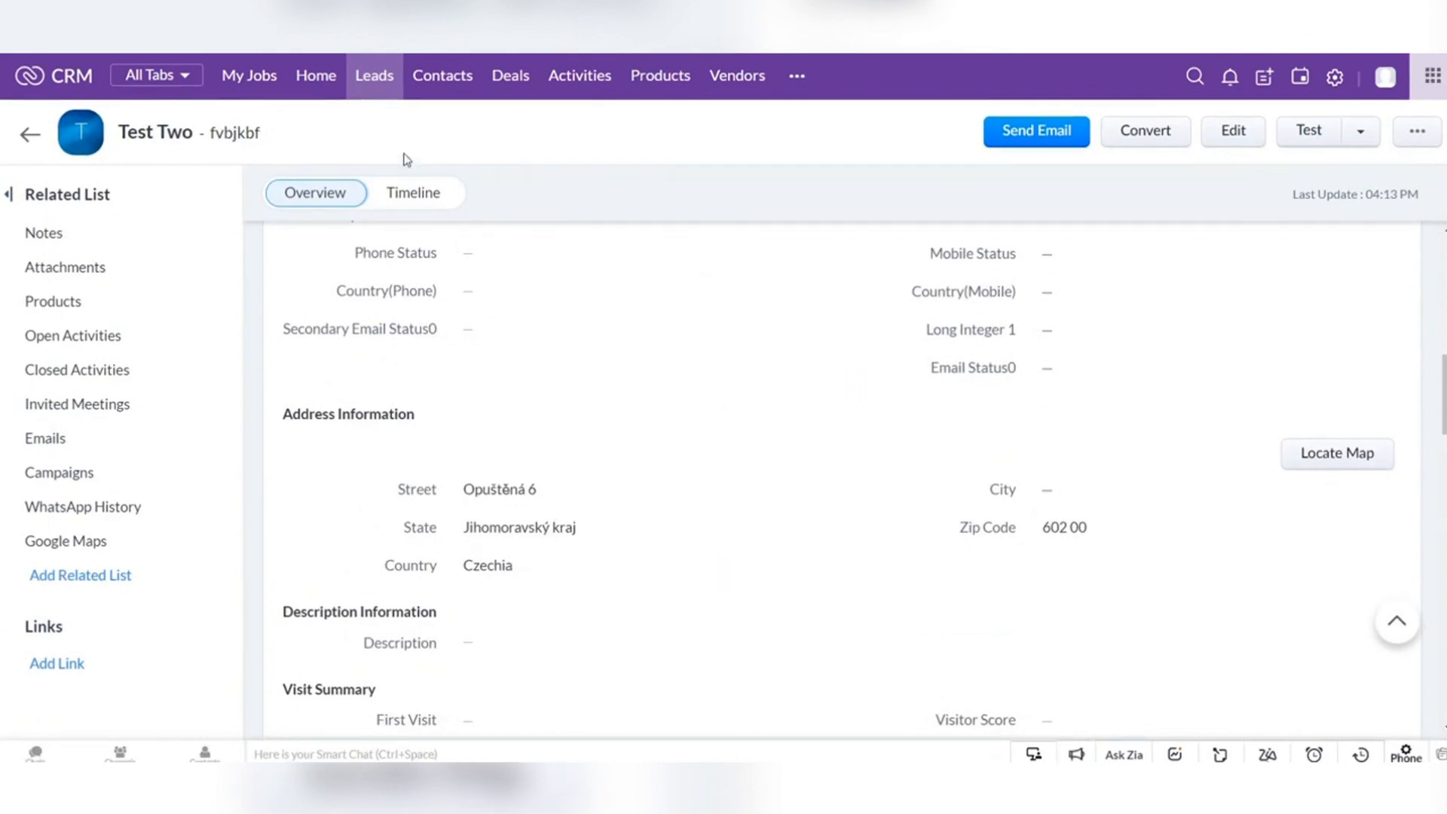
pyautogui.moveTo(654, 463)
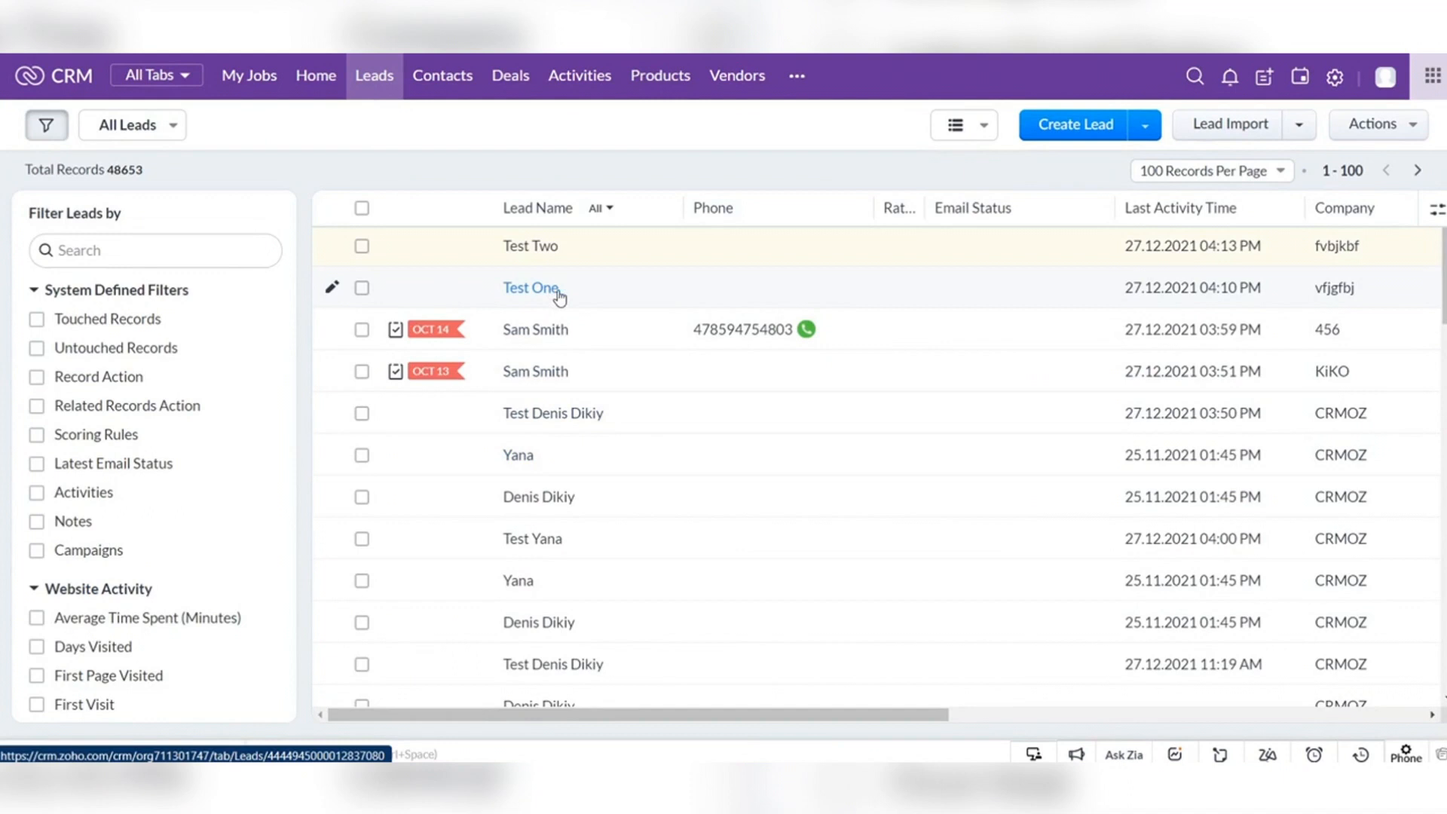
# Save the address 5 Av. Anatole France, Paris, France on lead Test One.
pyautogui.click(530, 286)
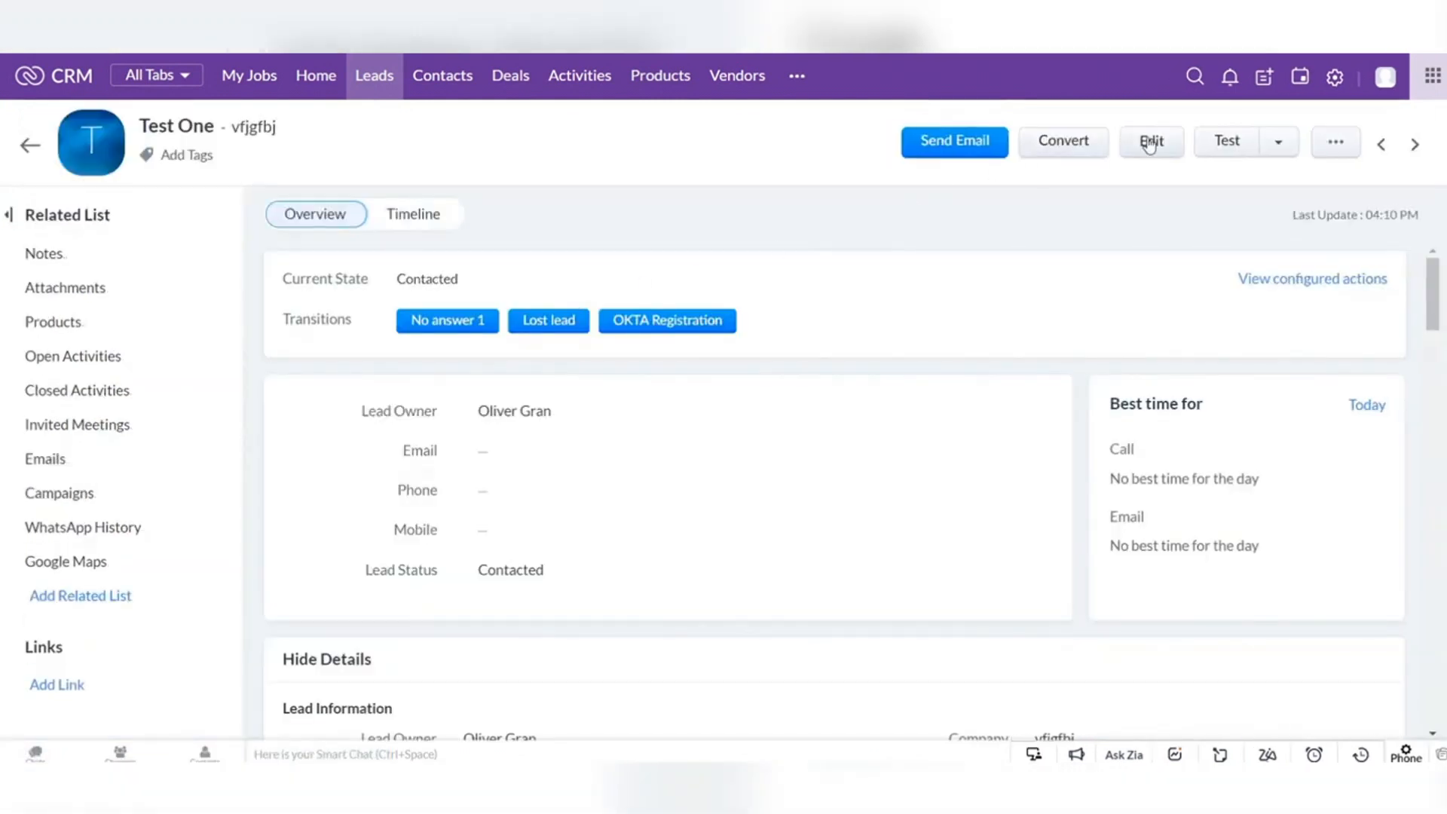
pyautogui.click(1151, 142)
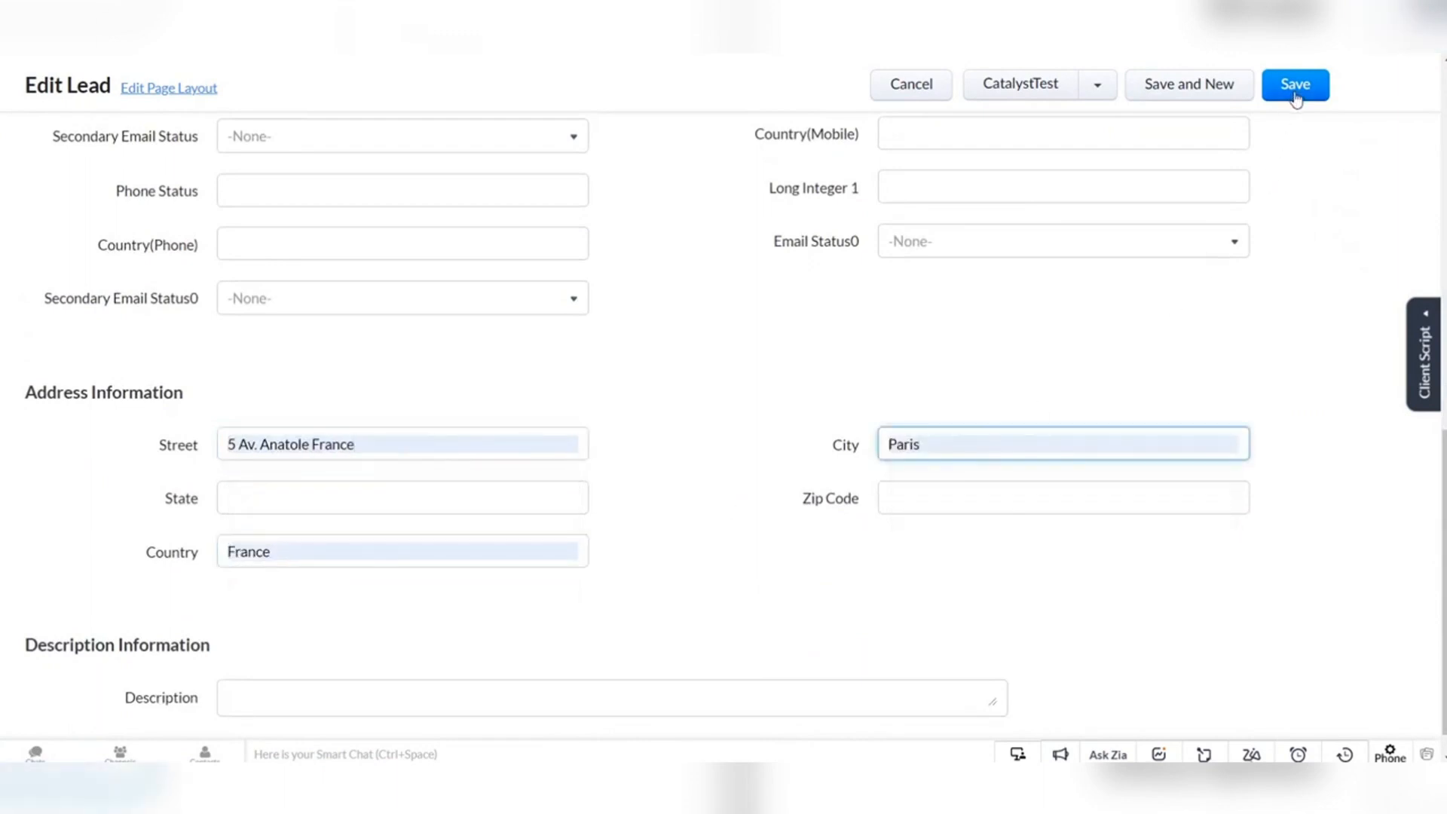
pyautogui.click(1295, 84)
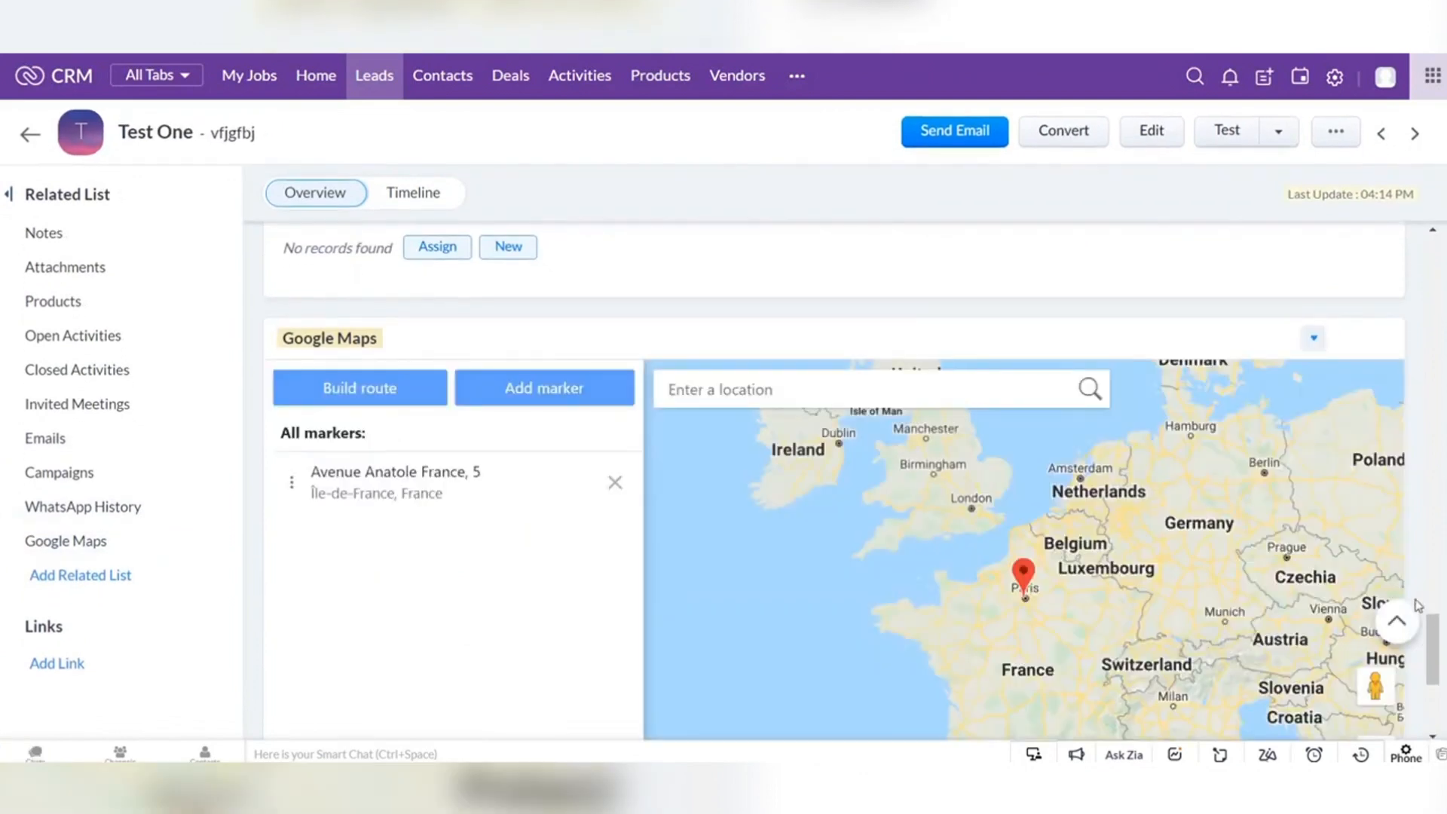
# Show Test One's map widget with its new marker in Paris.
pyautogui.scroll(-3)
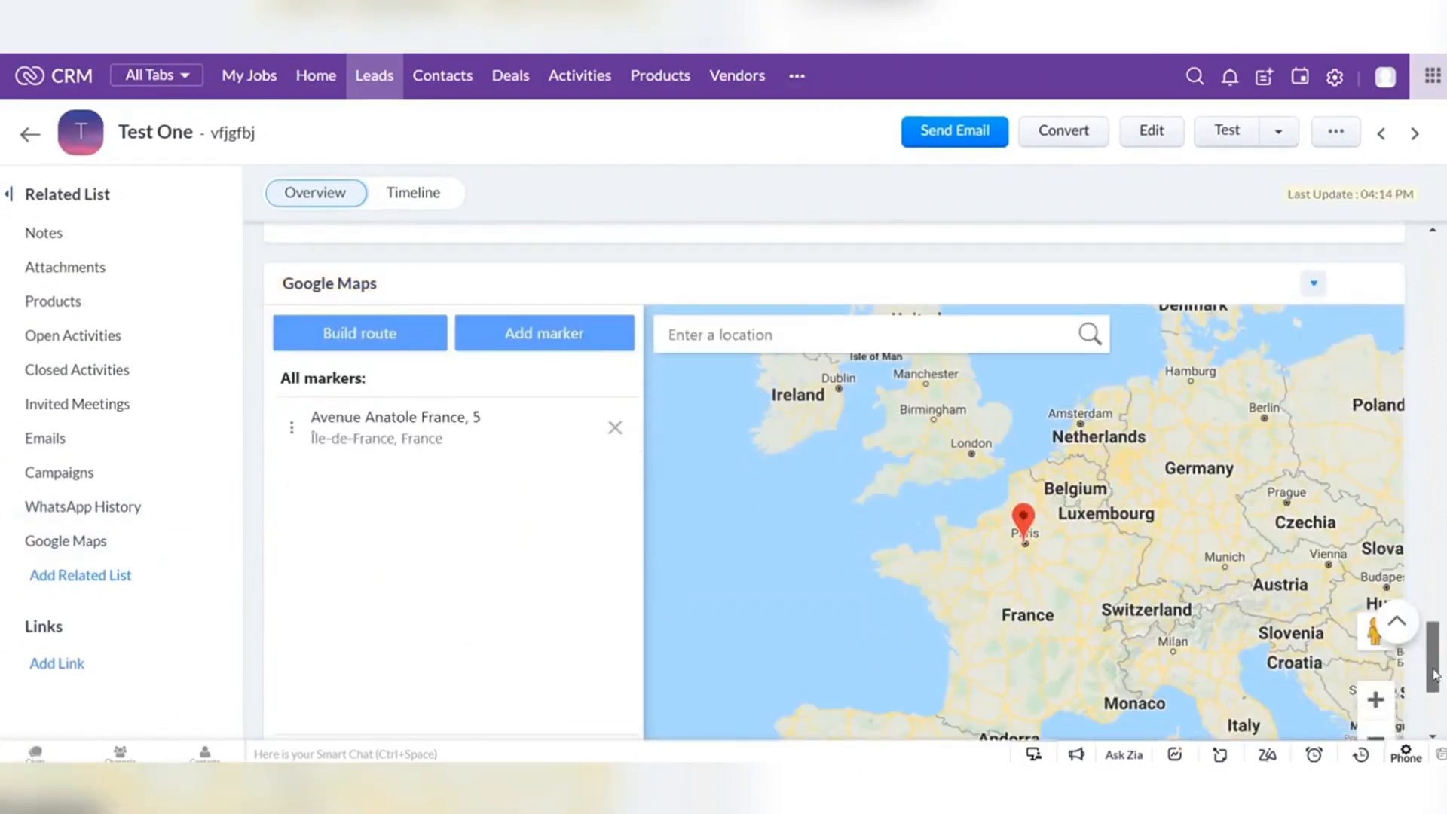
pyautogui.scroll(-3)
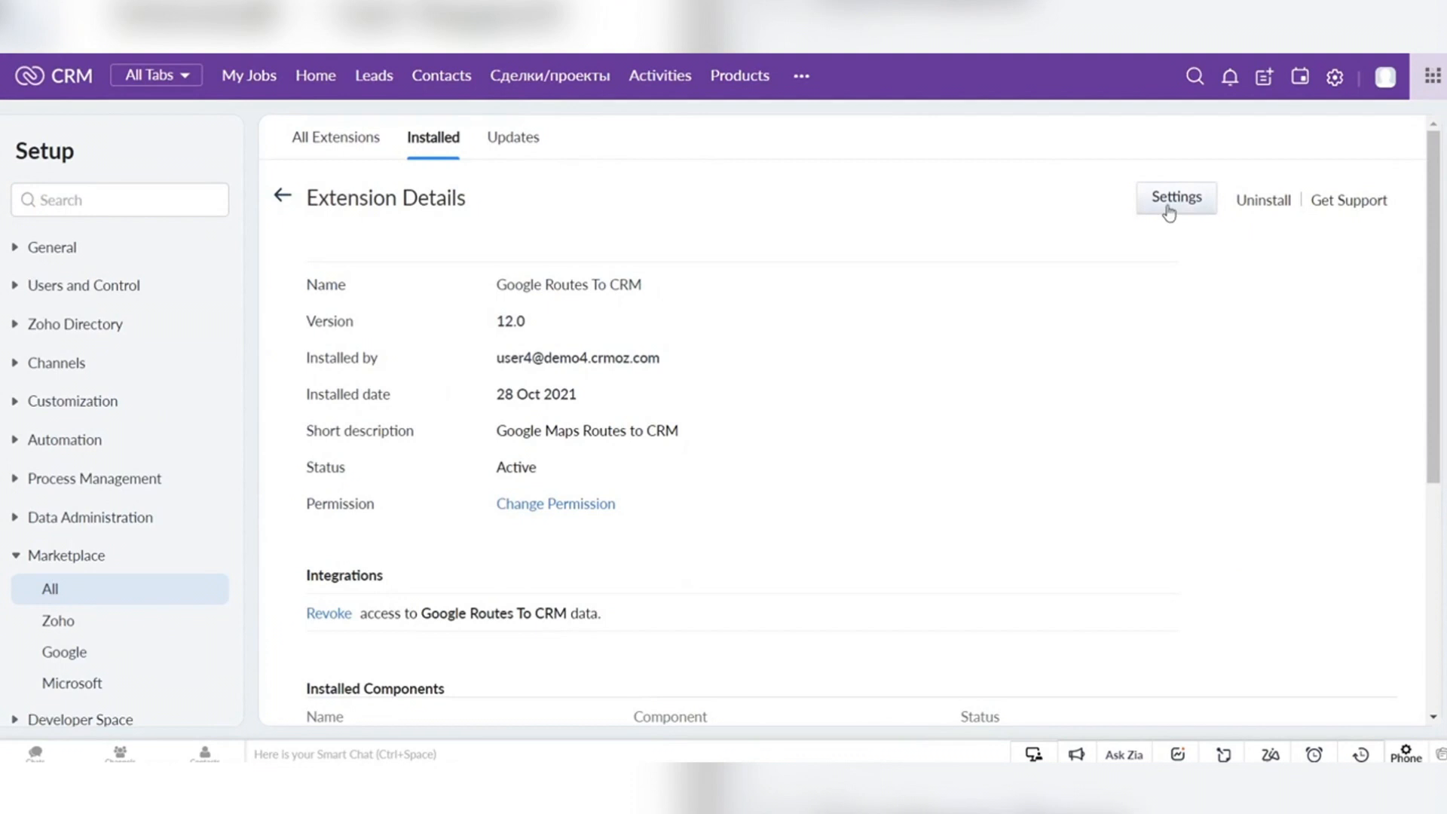
# View the extension's CRM fields mapping for Leads address fields, then head to Setup.
pyautogui.click(1175, 199)
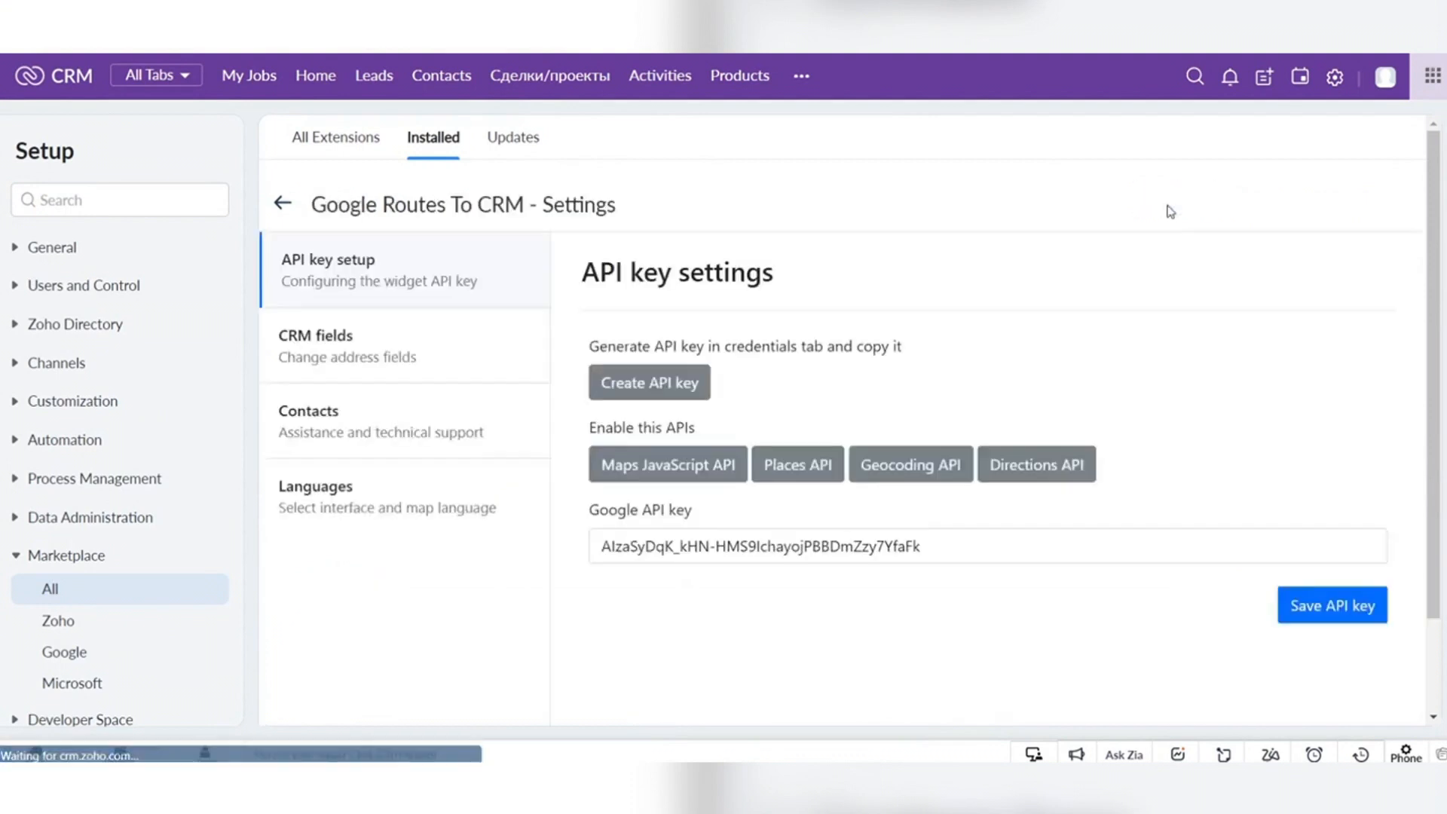
pyautogui.click(347, 347)
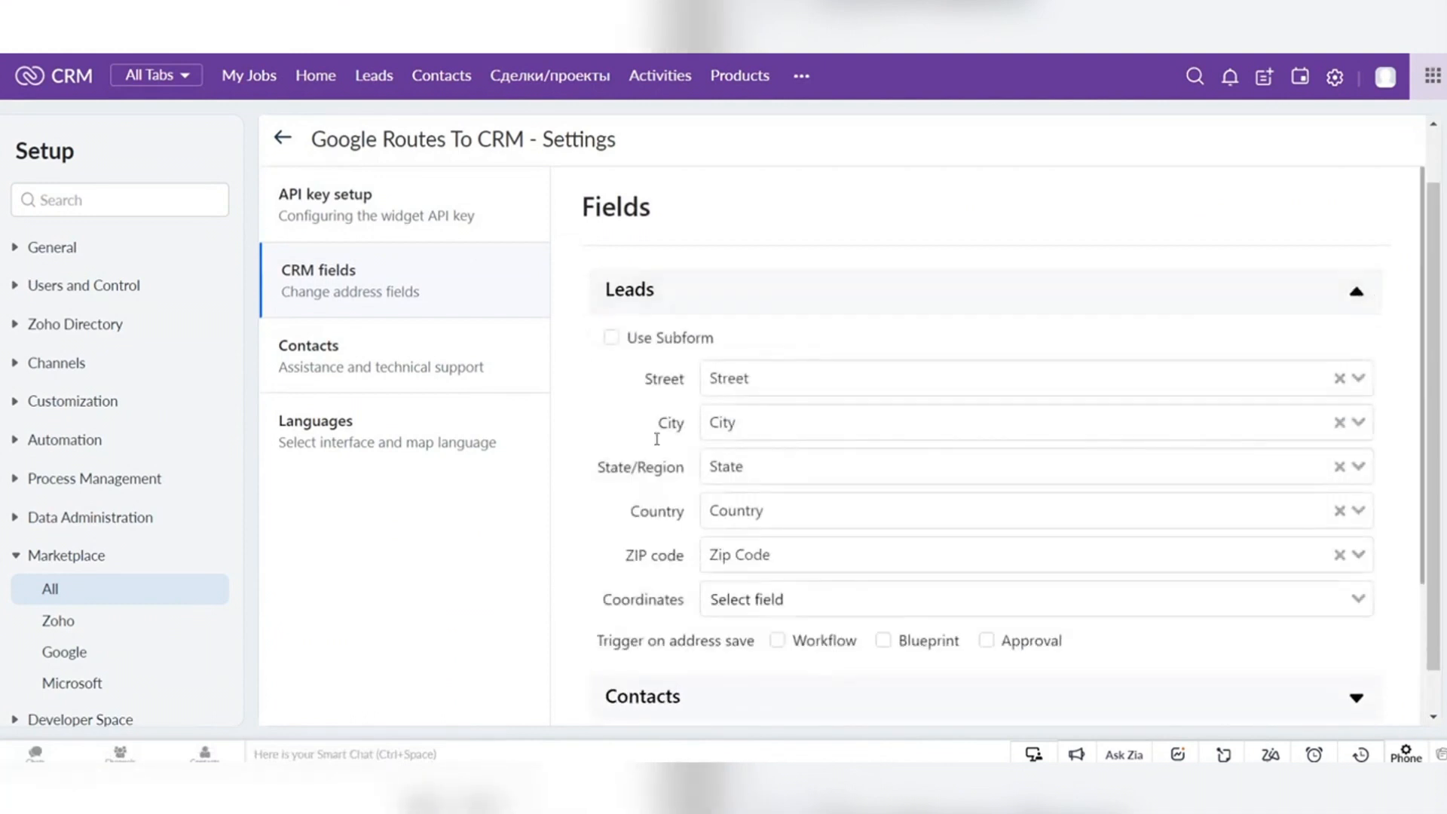
pyautogui.moveTo(1044, 636)
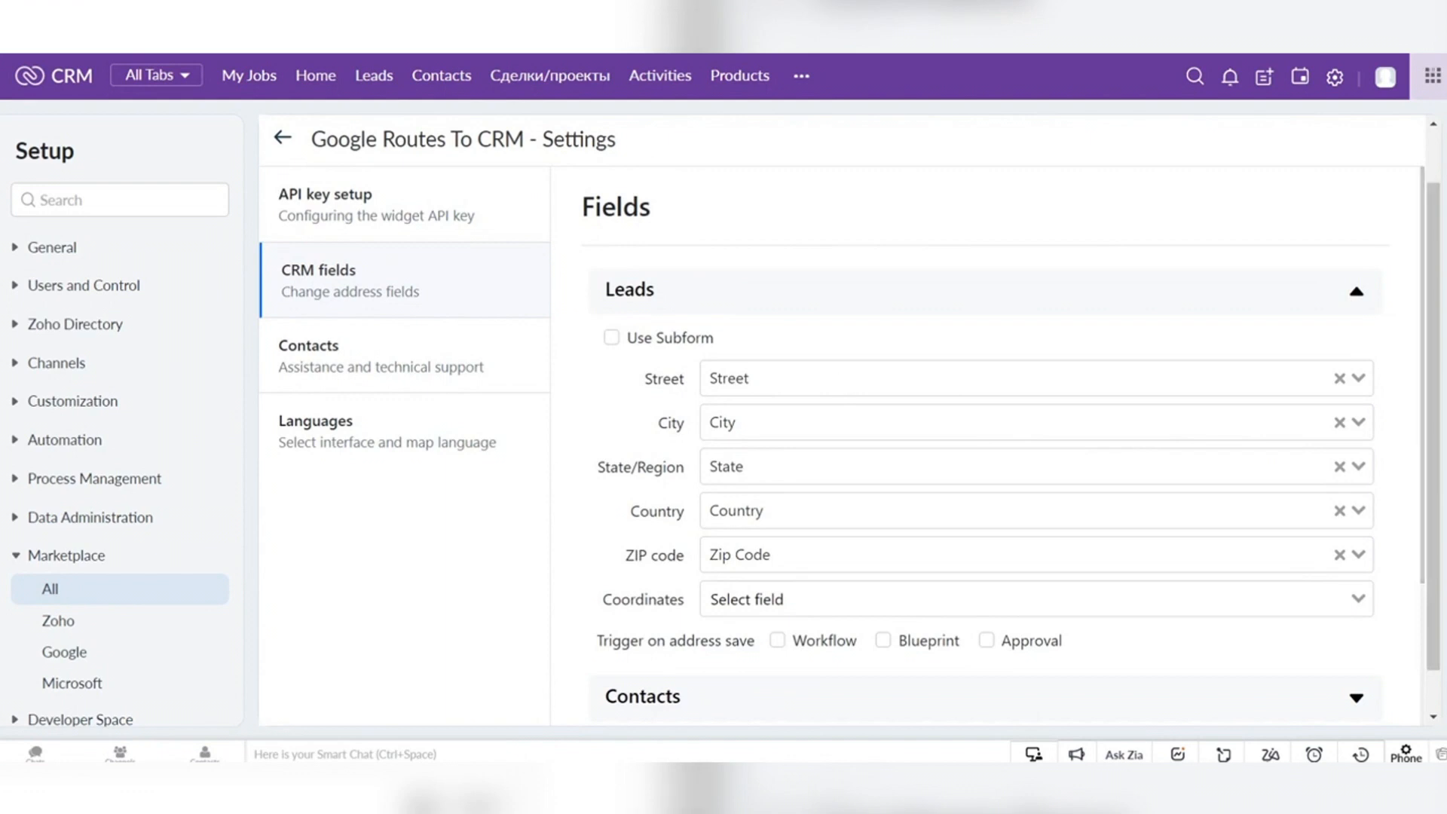
pyautogui.click(282, 136)
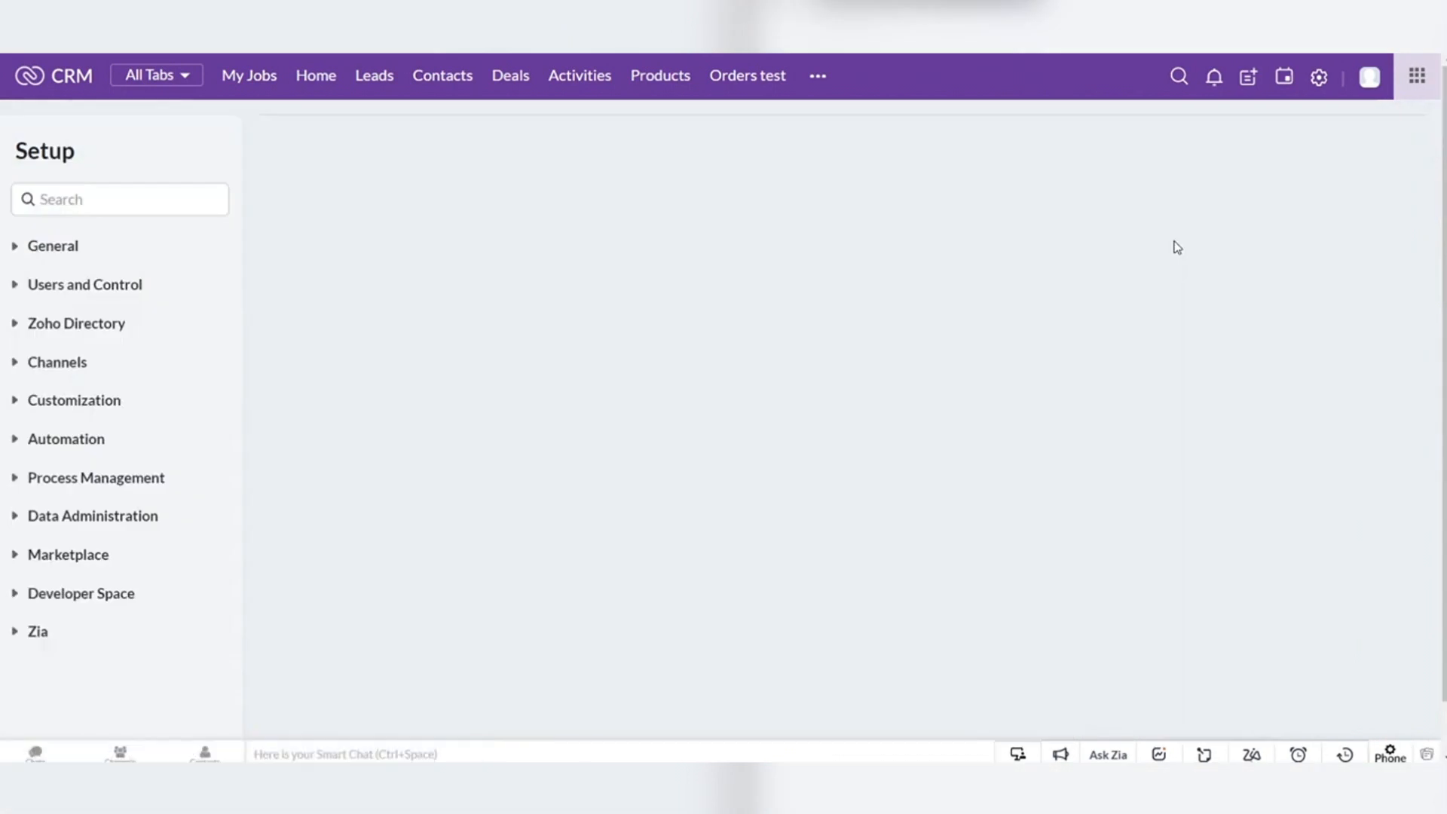
pyautogui.moveTo(614, 422)
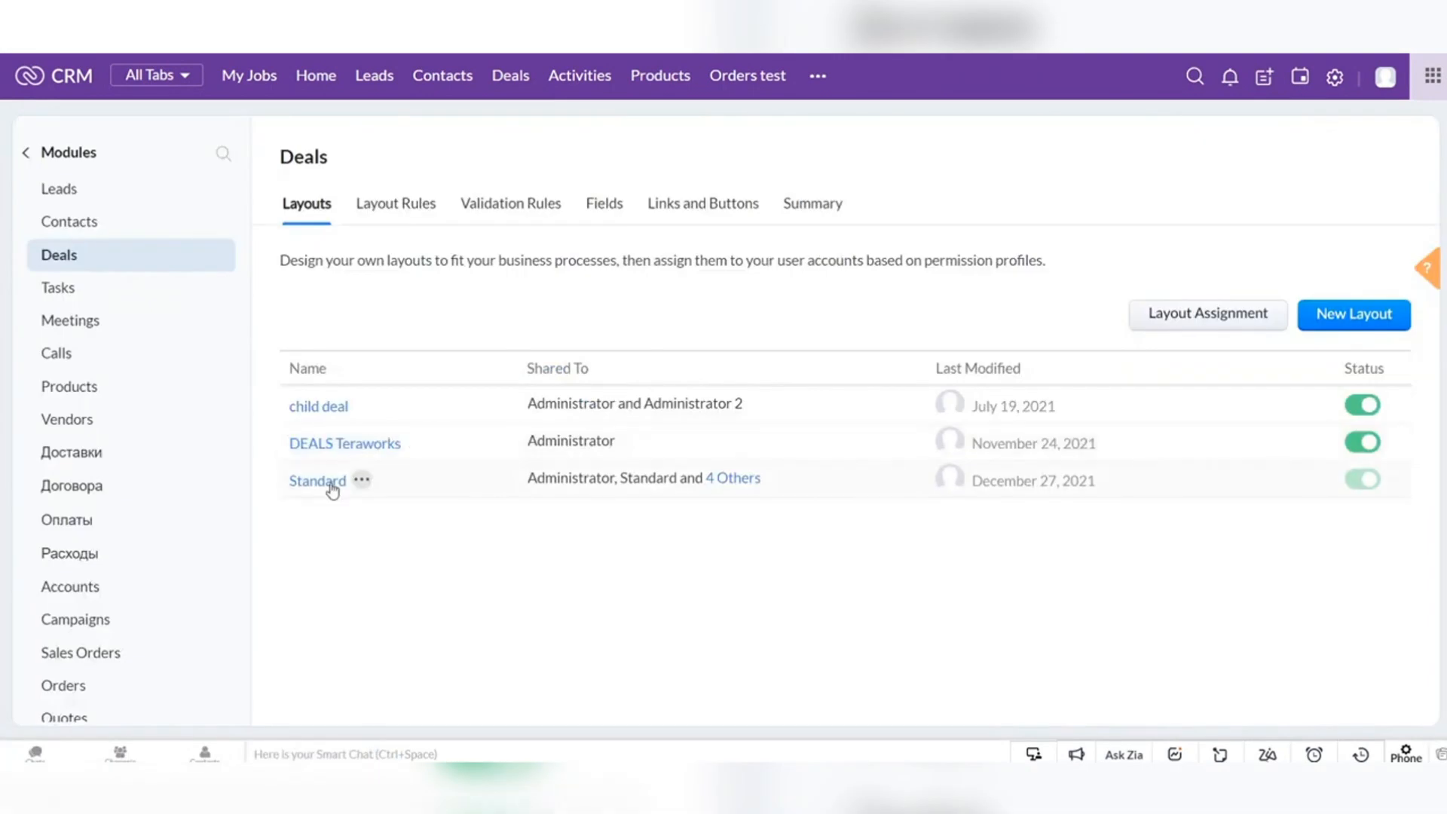
# Edit the Standard Deals layout and show its Route Subform with Country, City, Street, Zip Code.
pyautogui.click(362, 481)
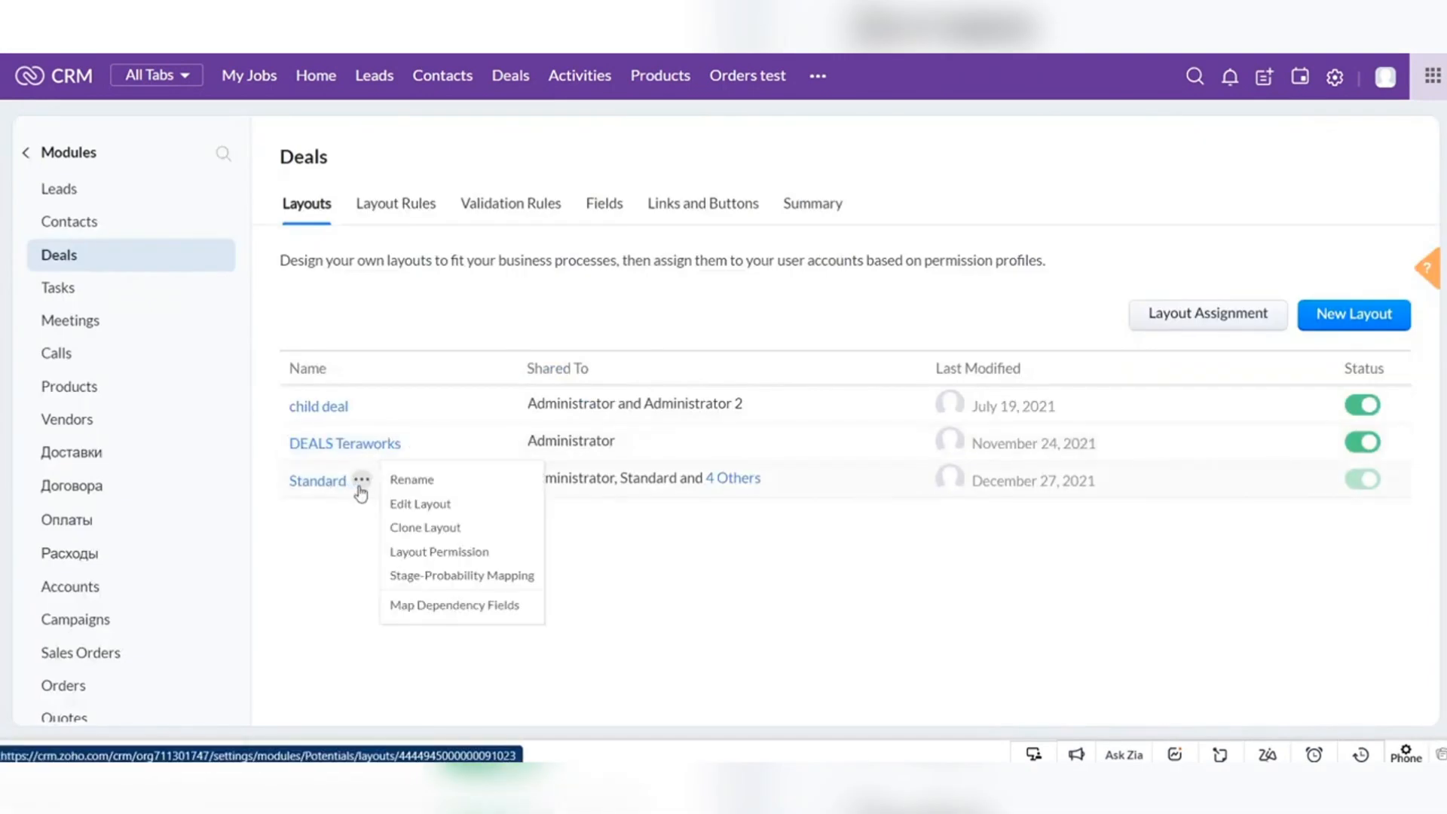
pyautogui.click(419, 503)
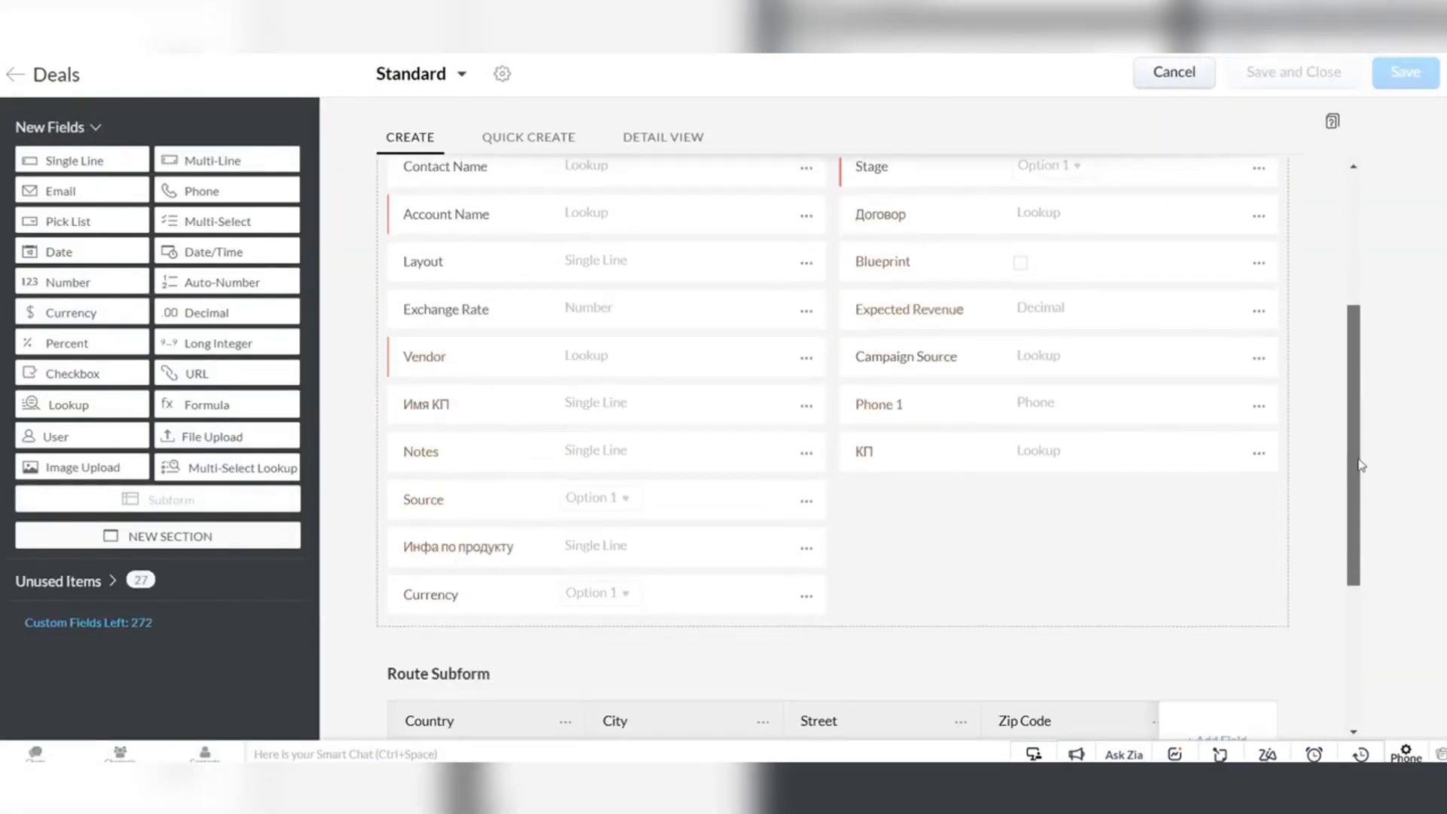
pyautogui.scroll(-3)
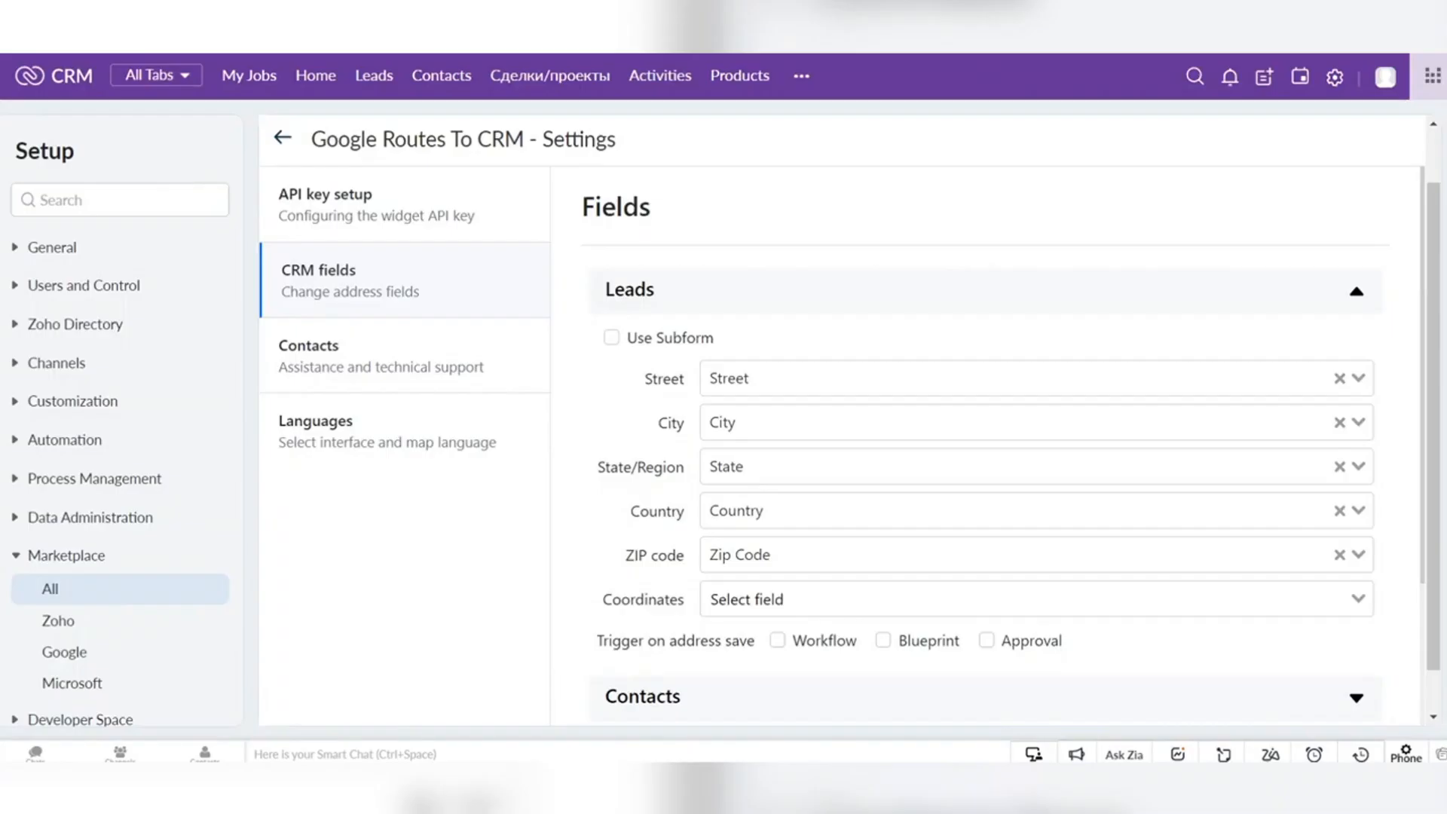
# Have Deals addresses stored in a subform and choose the Route Subform.
pyautogui.click(1356, 292)
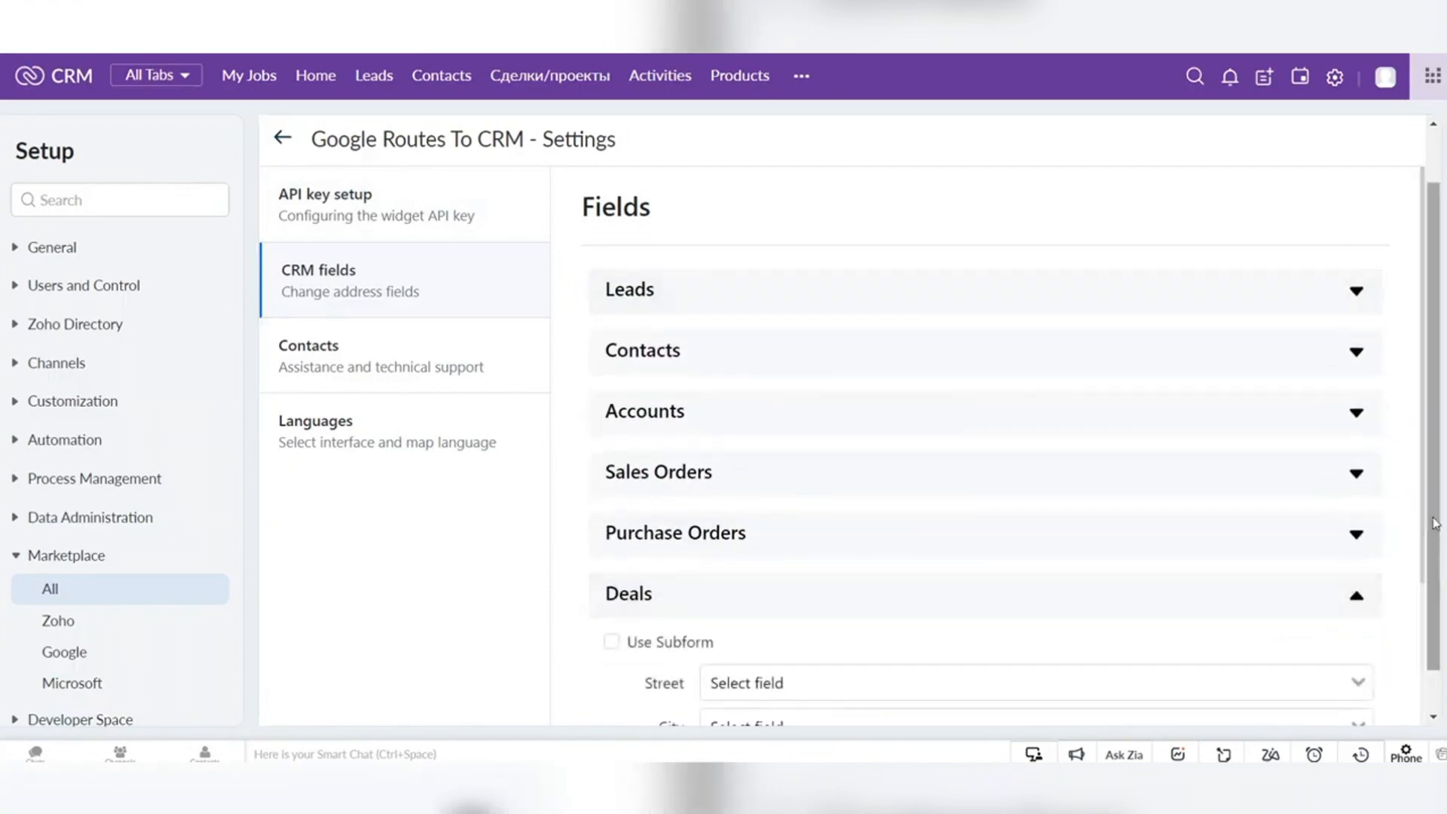
pyautogui.scroll(-3)
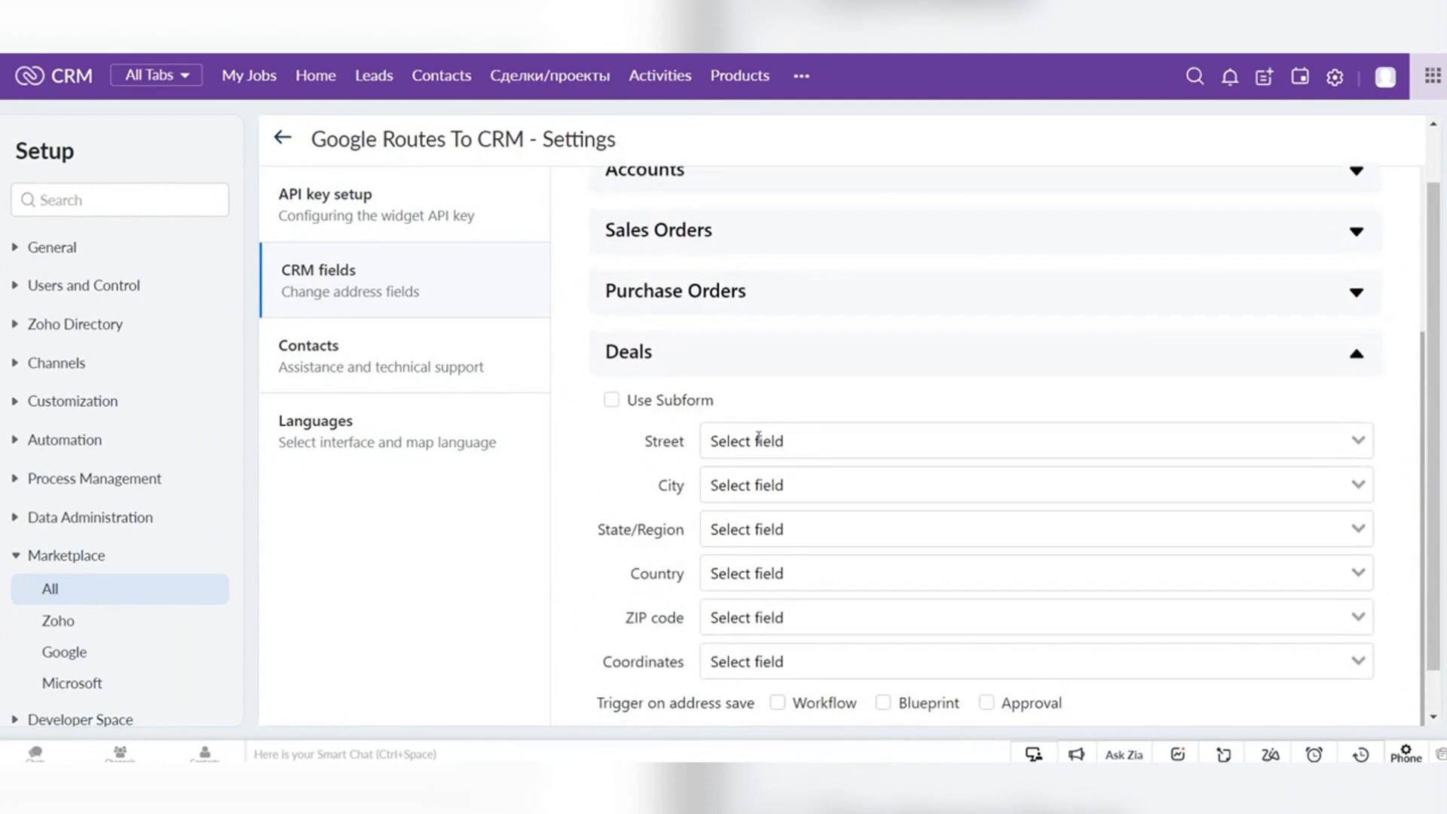
pyautogui.click(611, 399)
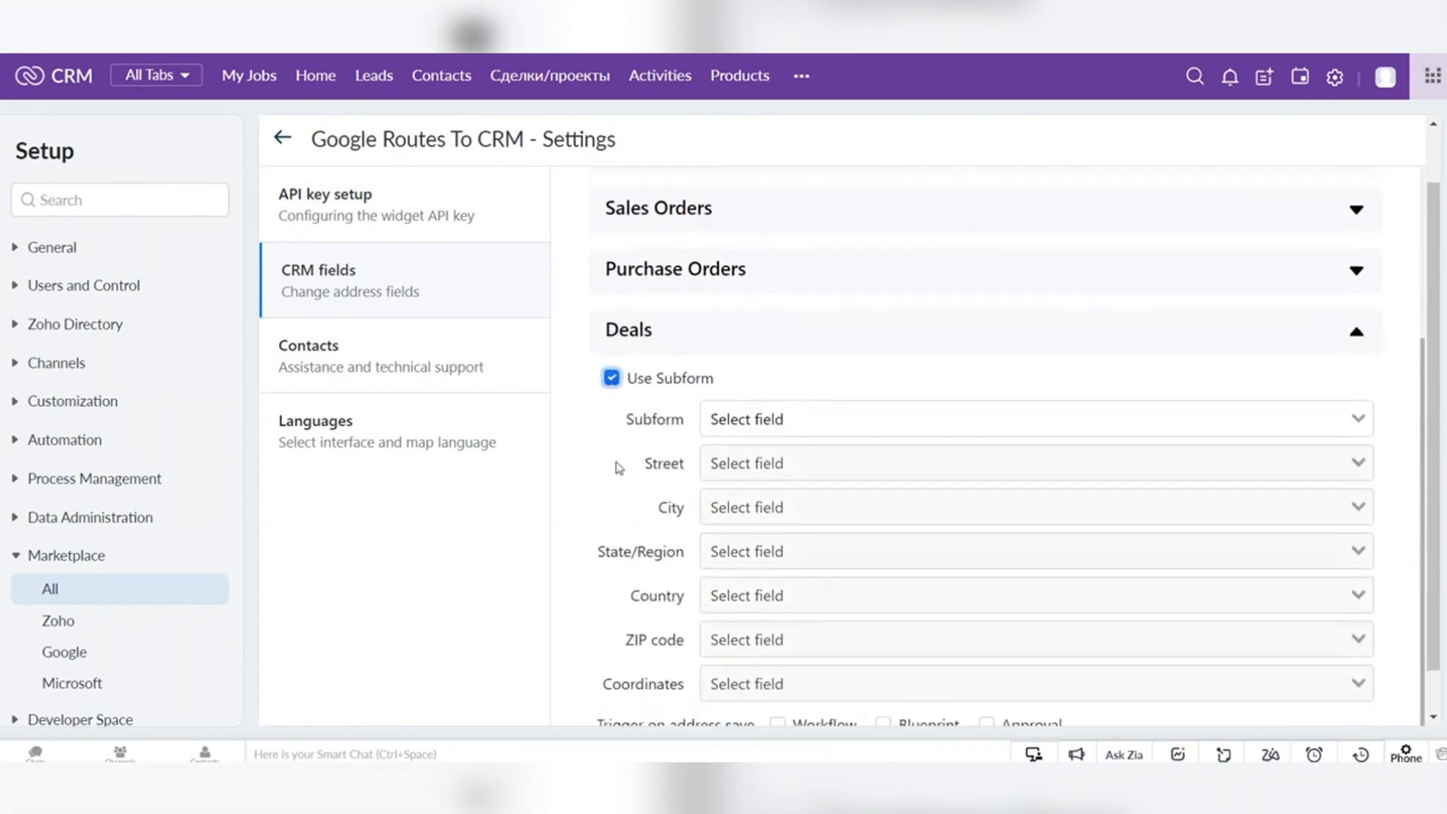
pyautogui.click(1029, 419)
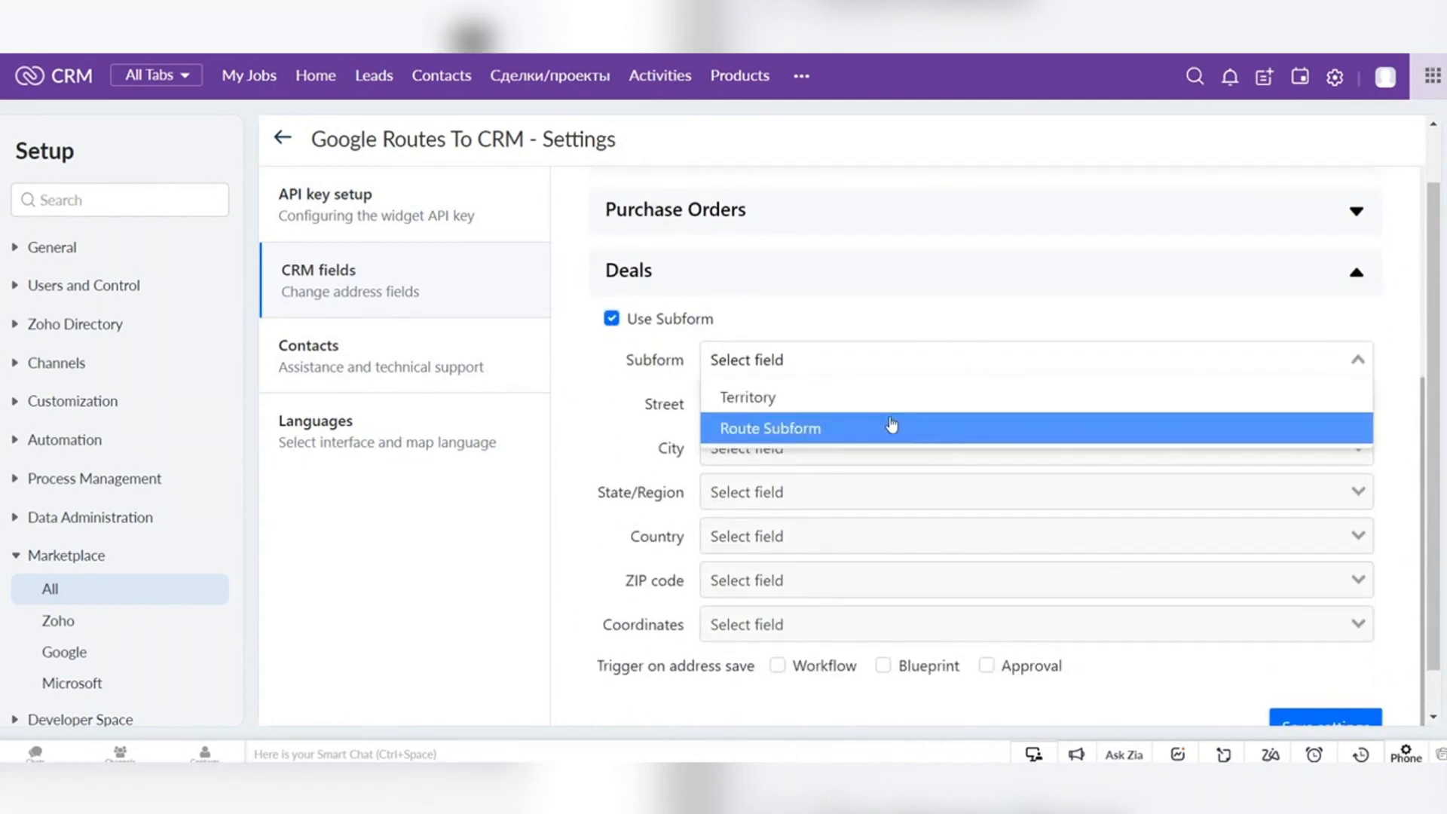
pyautogui.click(770, 428)
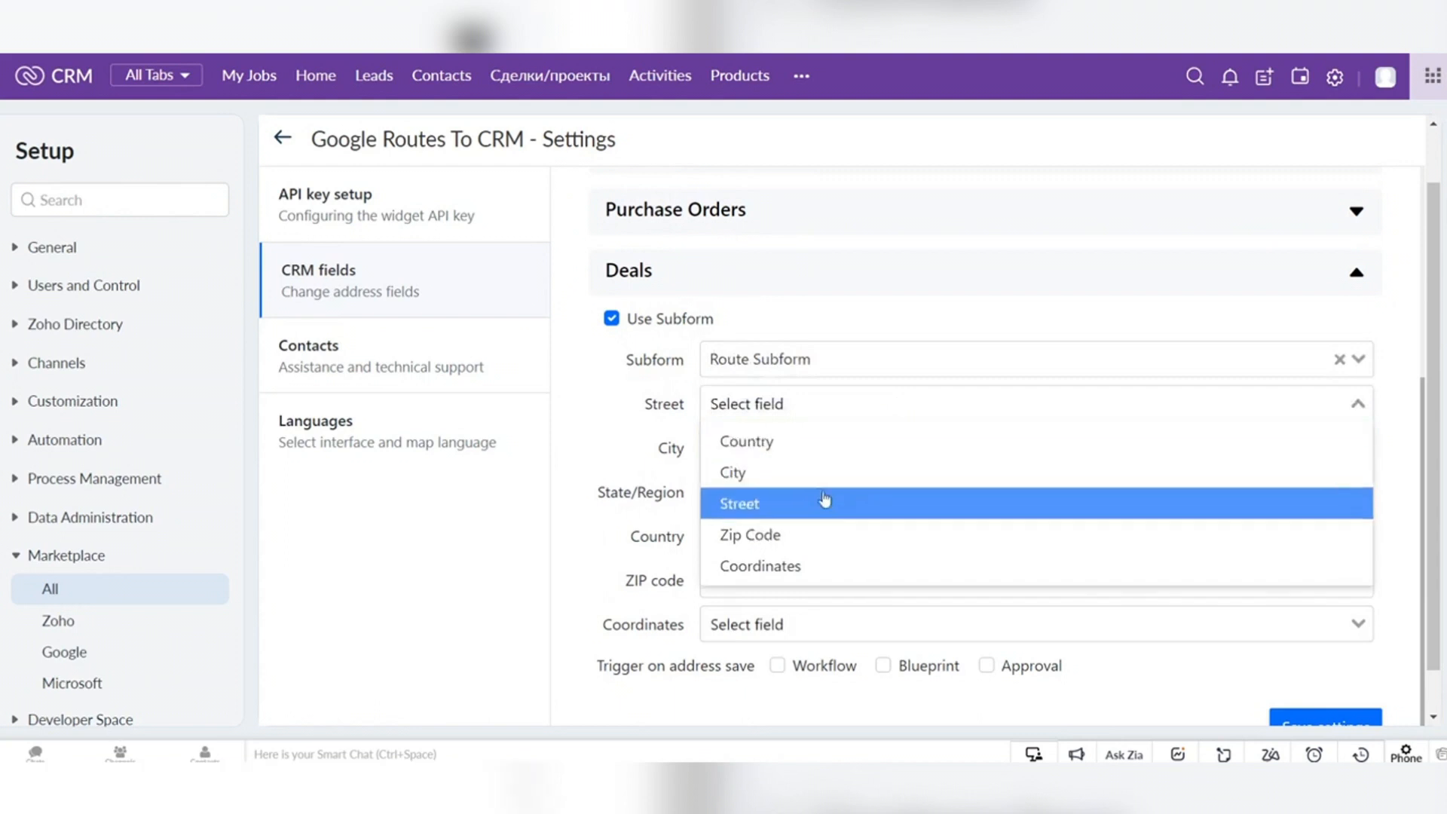
# Map street, ZIP code and coordinates to the subform's Street, Zip Code and Coordinates columns.
pyautogui.click(738, 503)
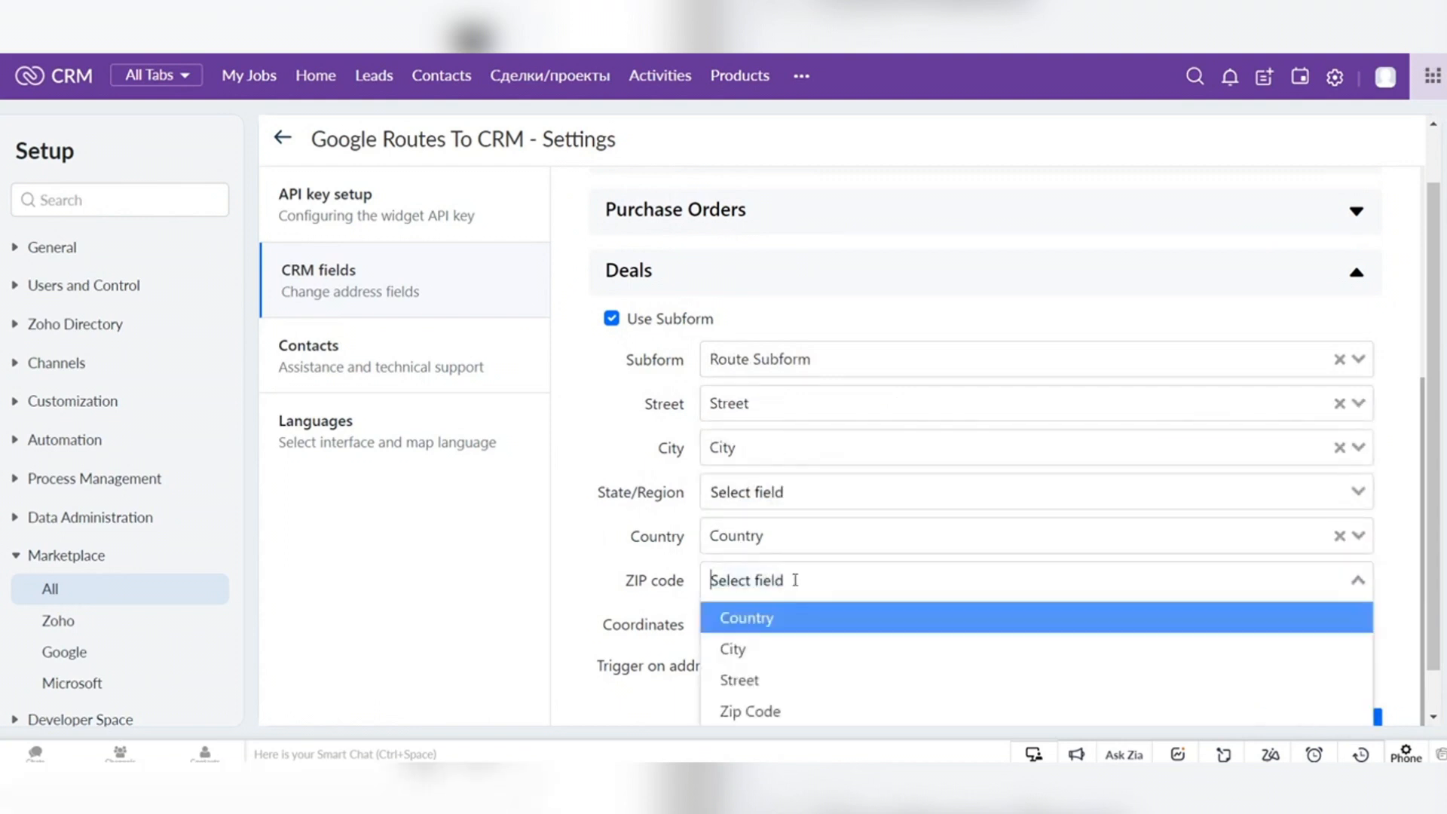
pyautogui.click(751, 712)
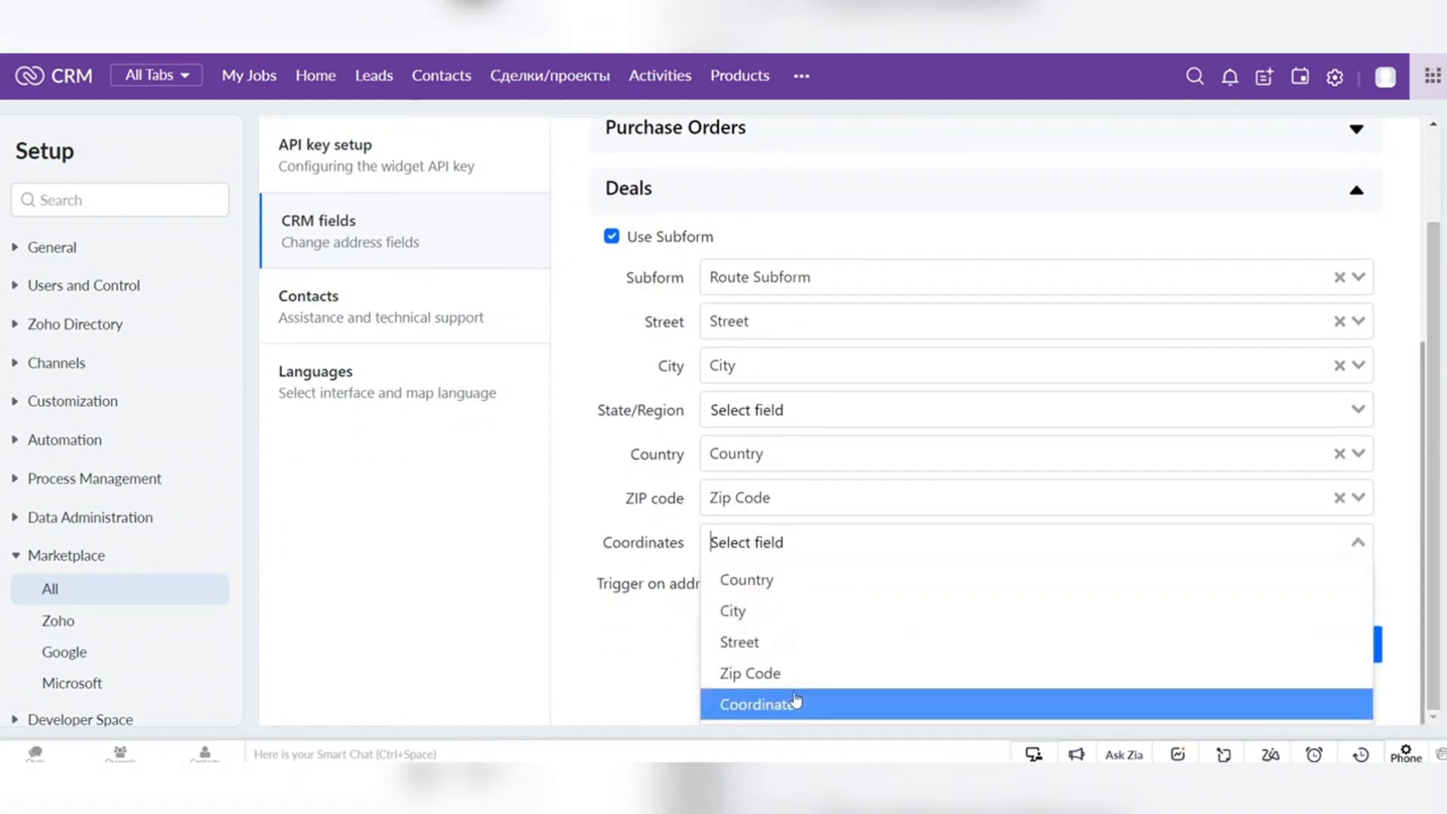
pyautogui.click(761, 704)
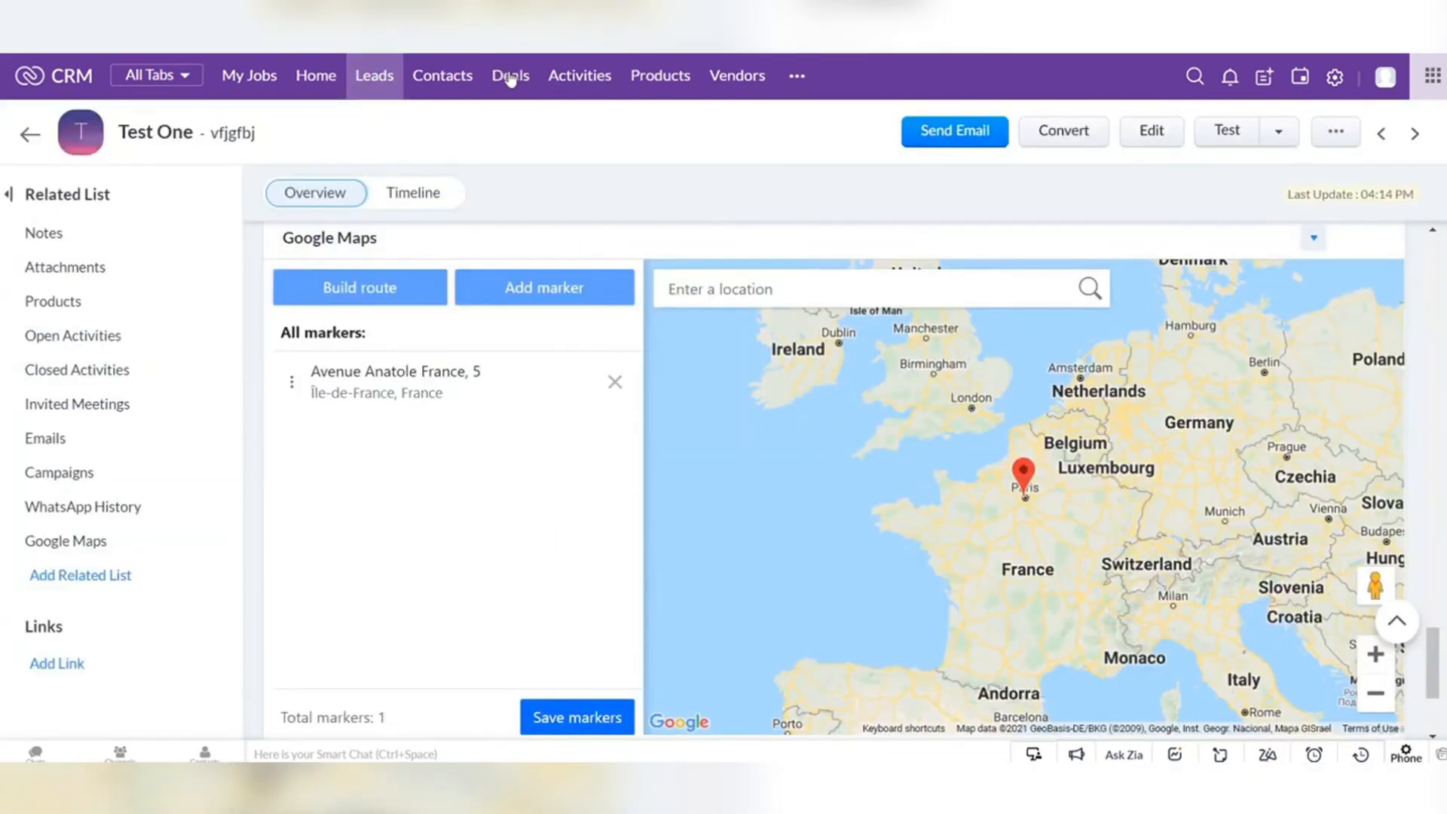
# Bring up the Google Maps widget on the tester deal.
pyautogui.click(509, 76)
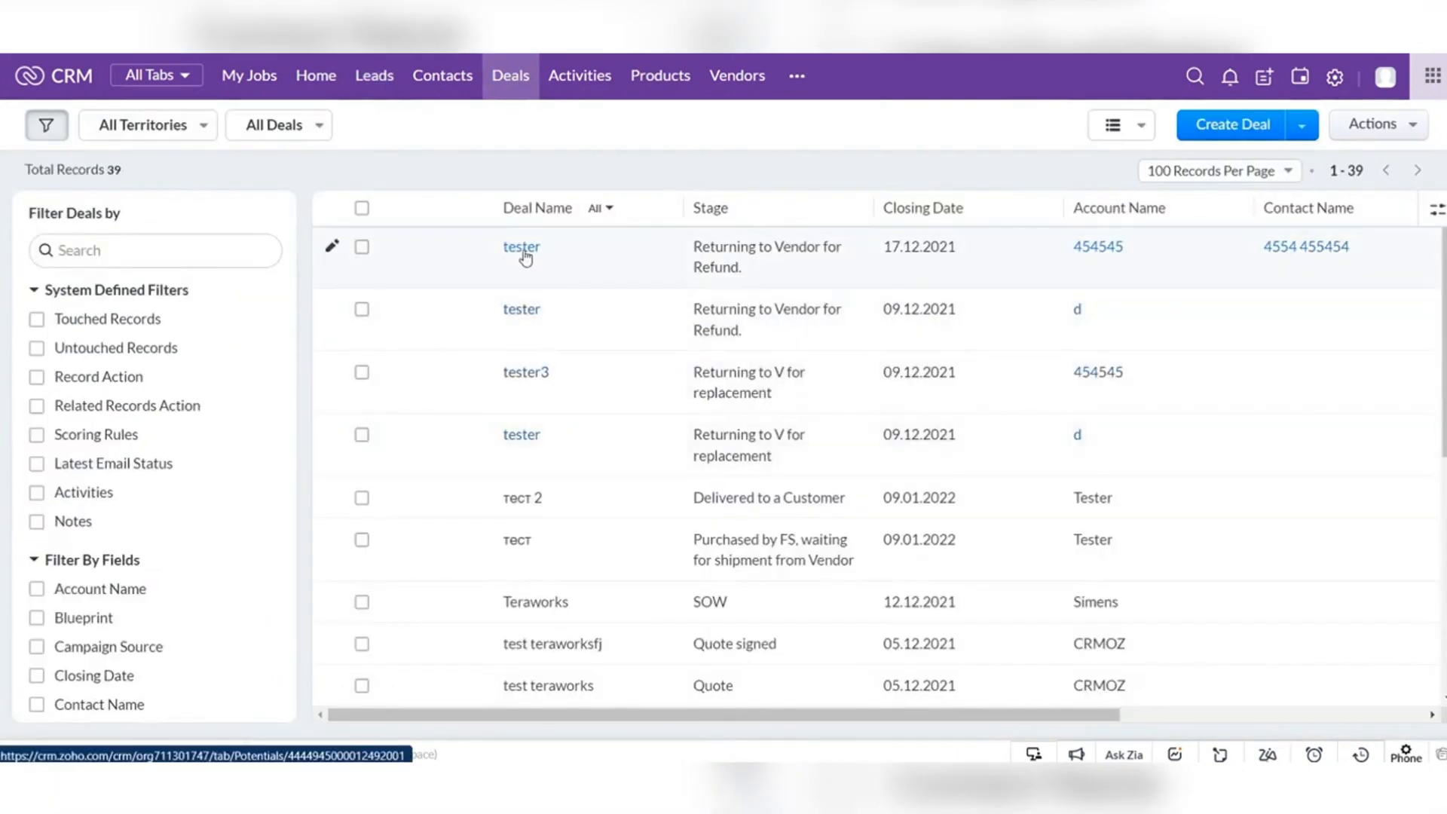
pyautogui.click(521, 247)
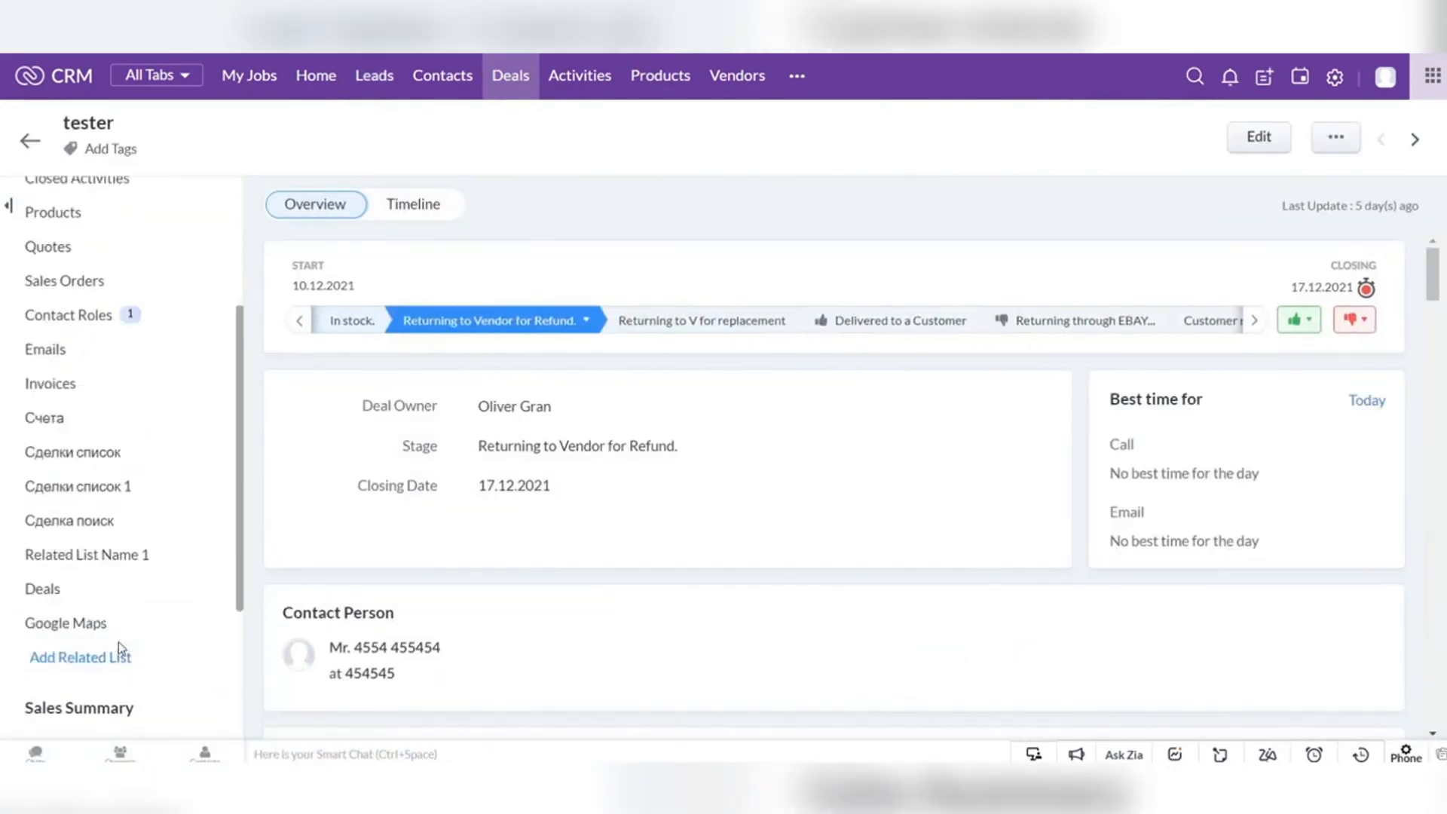
pyautogui.scroll(-3)
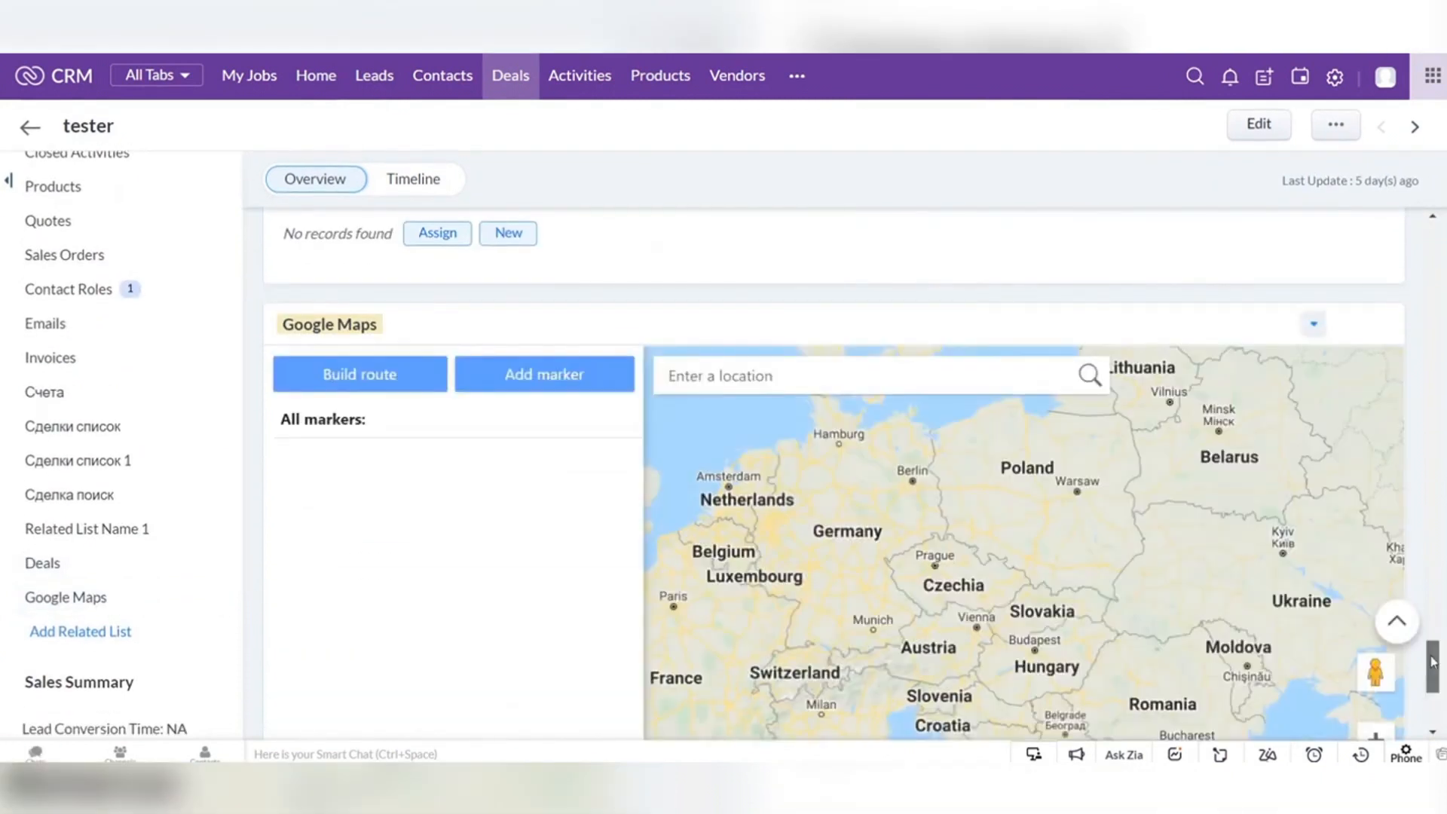
pyautogui.scroll(-3)
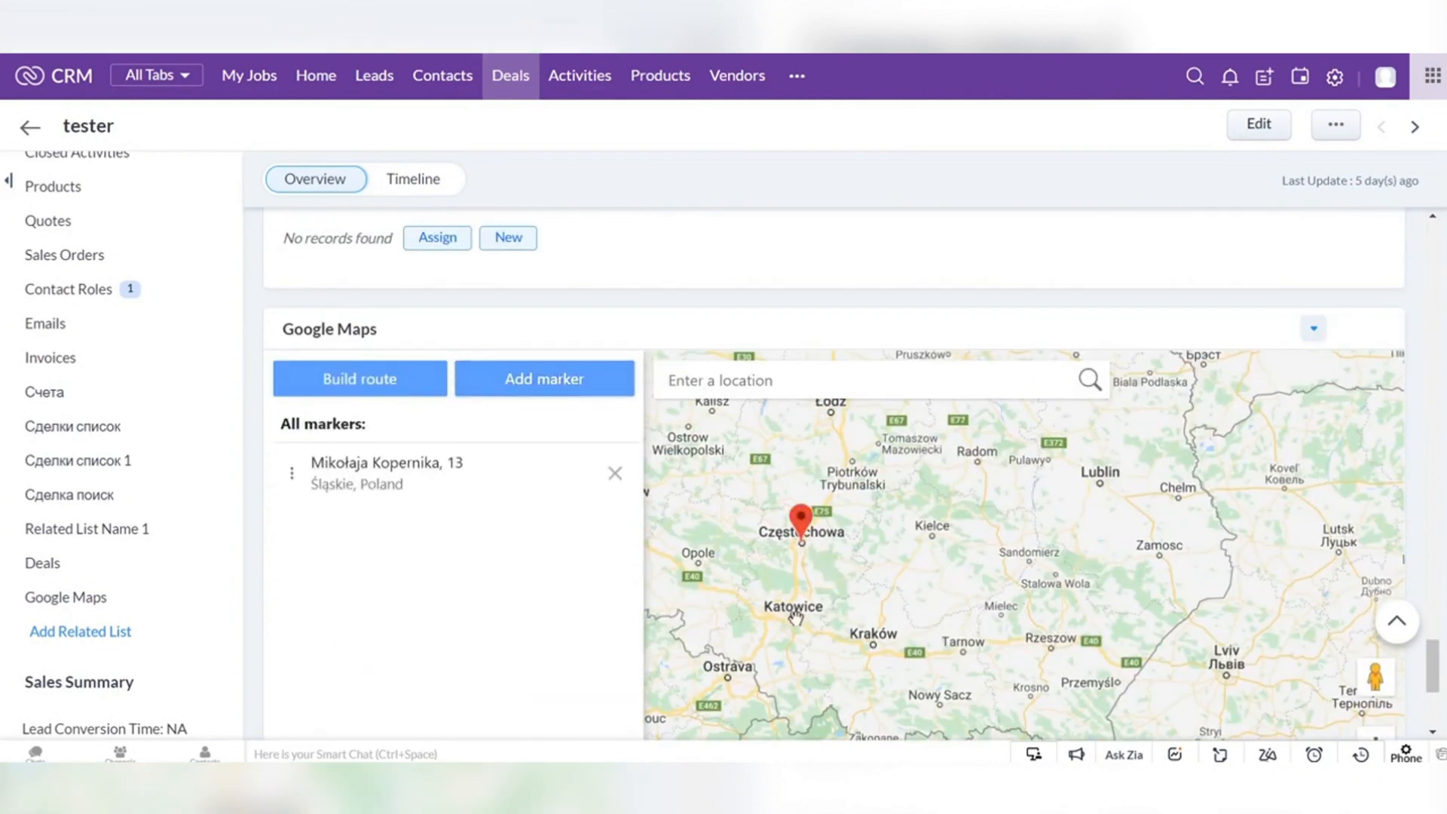
# Add markers at Kopernika 13, Trembeckiego 11 c and Lychakivska 61 and save them.
pyautogui.click(544, 379)
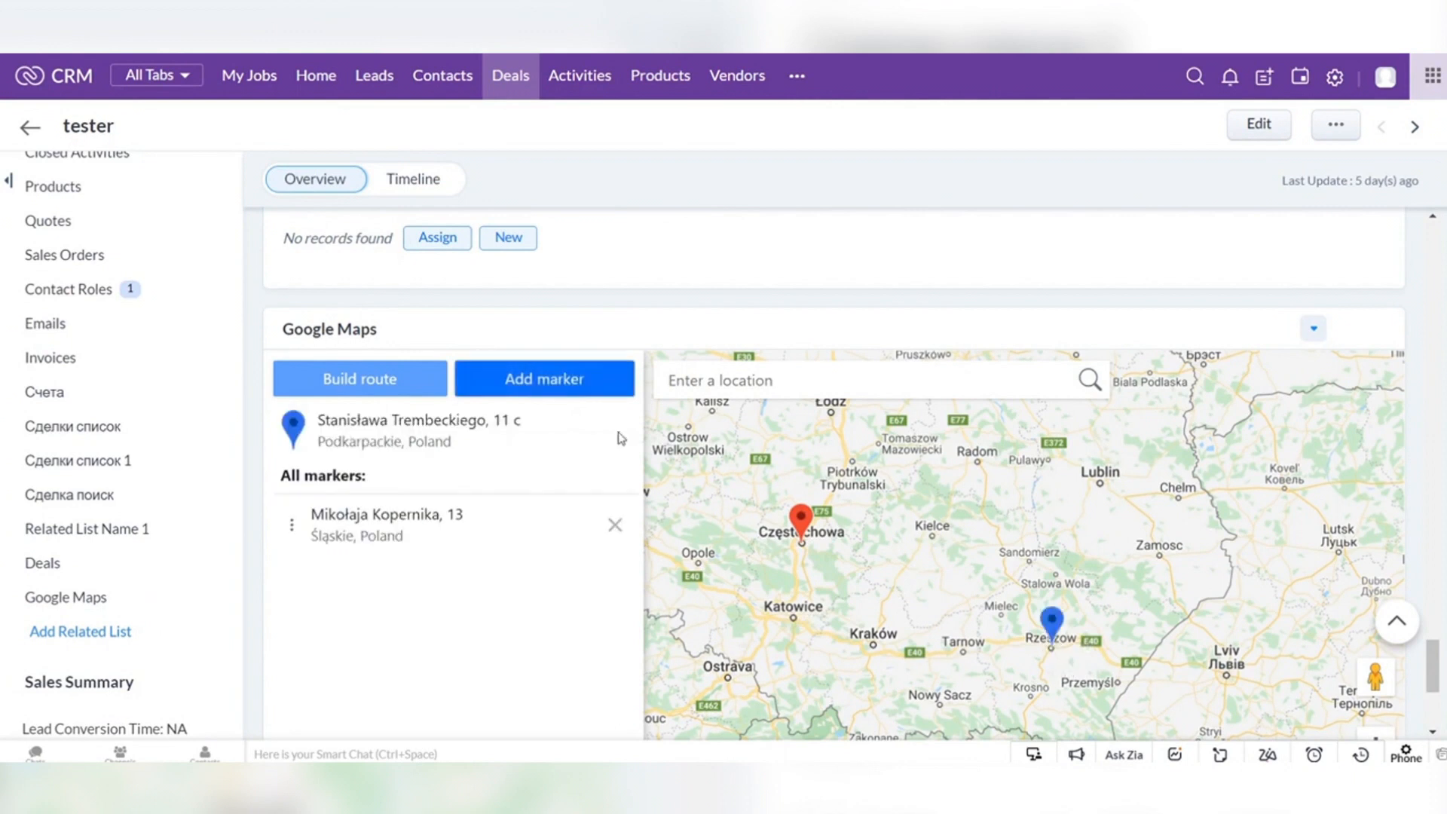
pyautogui.click(544, 378)
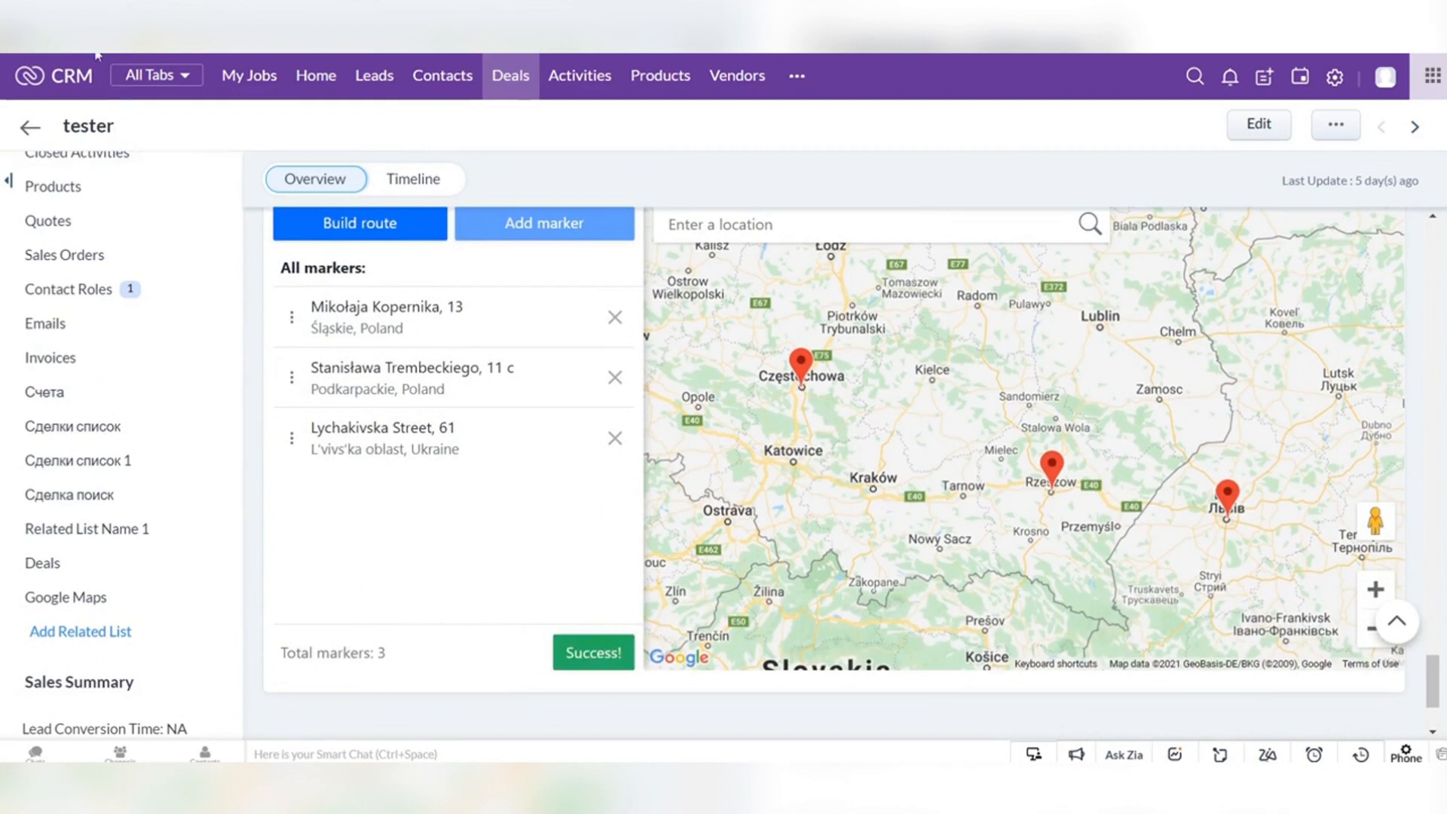
pyautogui.click(359, 223)
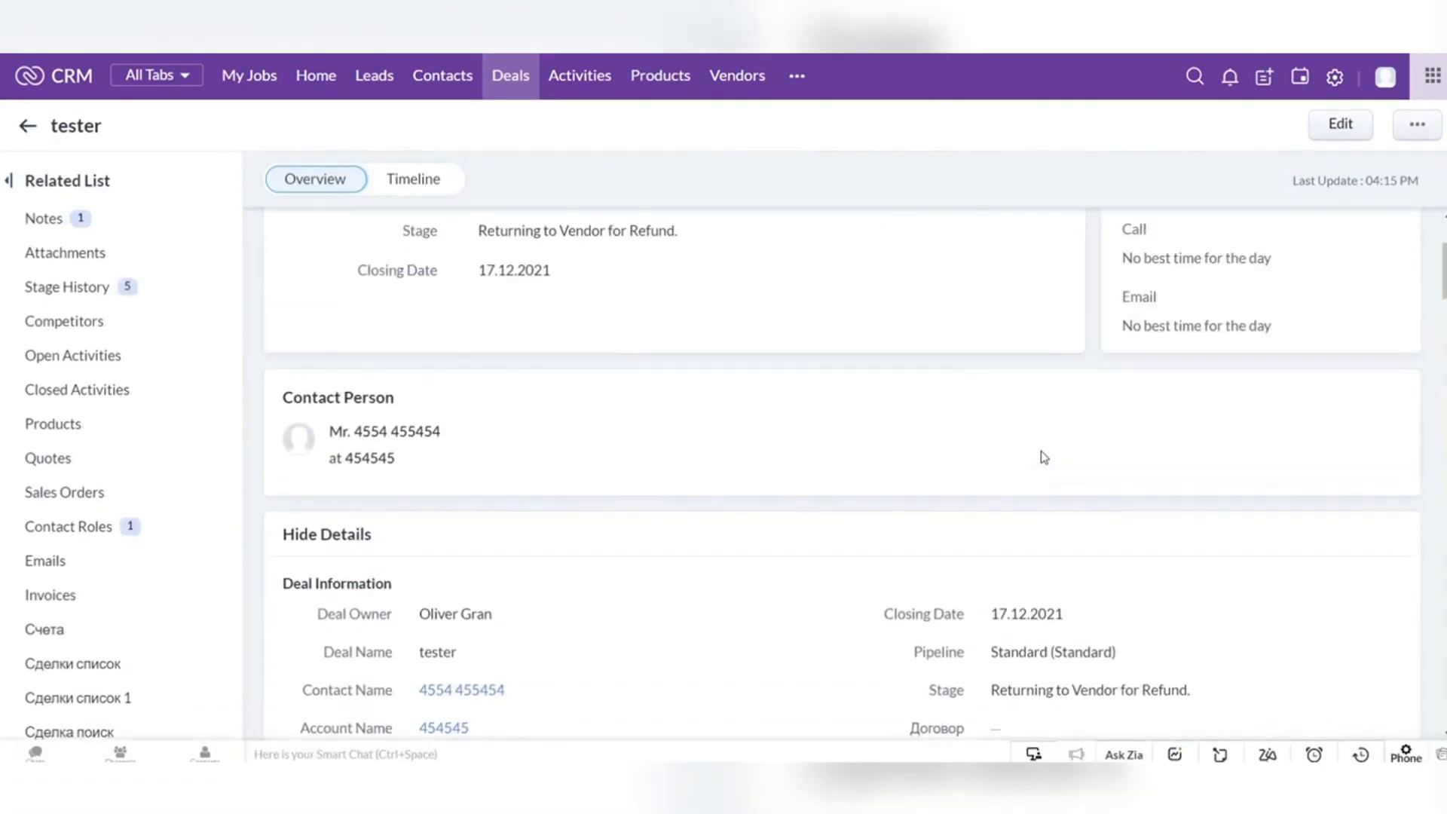
# Show the deal's Route Subform rows for Częstochowa, Rzeszów and L'viv with streets, zips and coordinates.
pyautogui.scroll(-3)
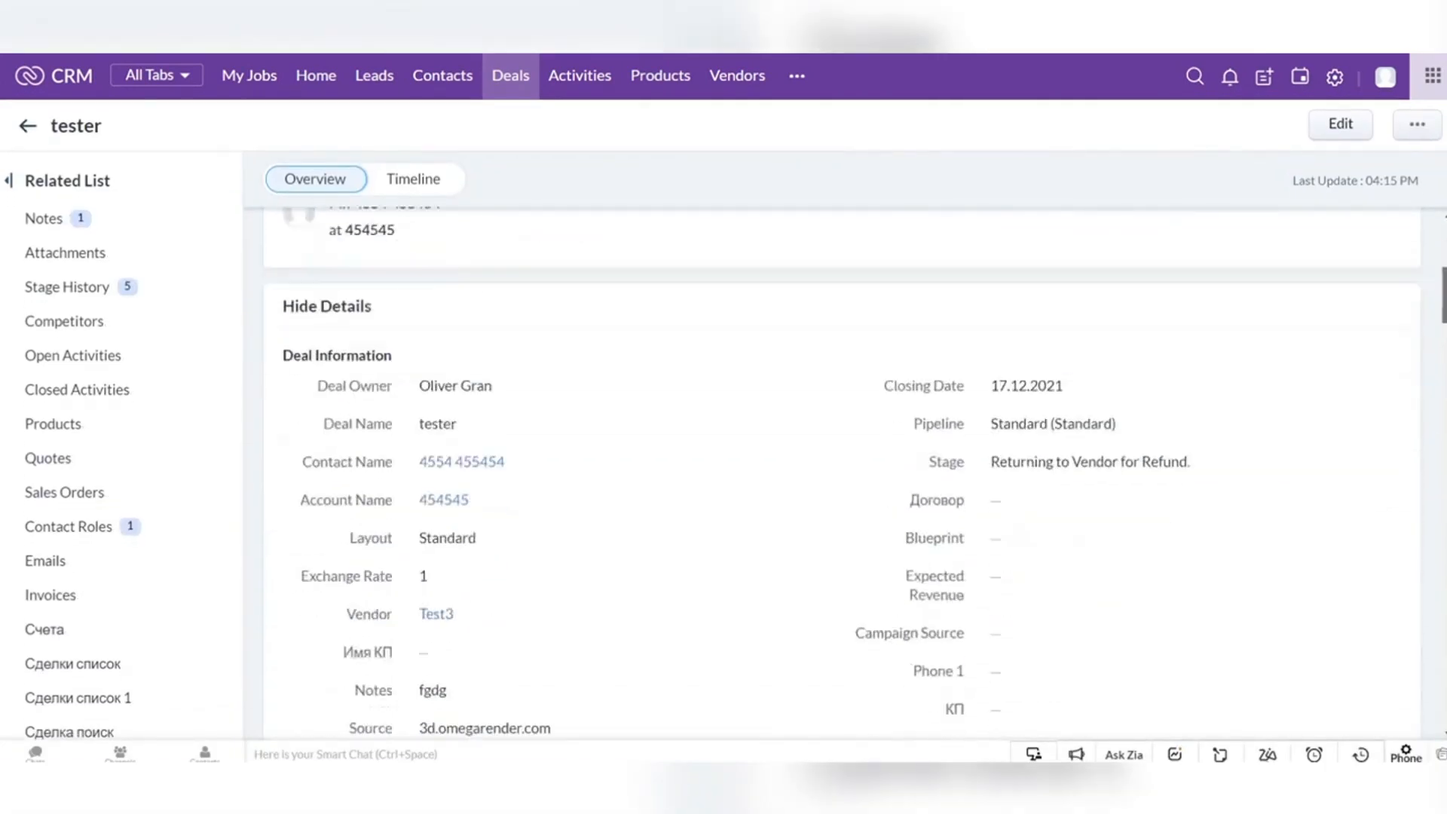
pyautogui.scroll(-3)
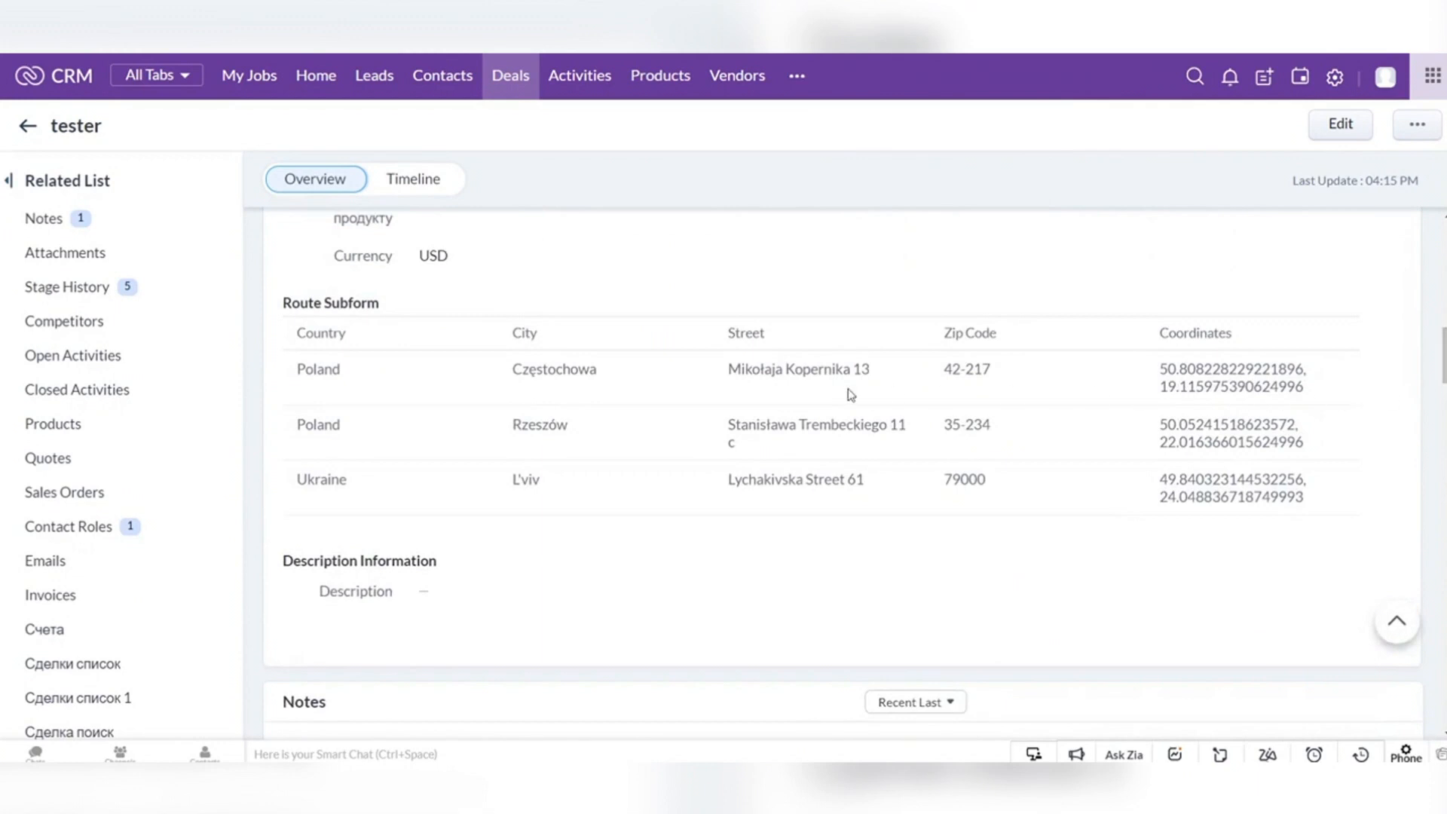
pyautogui.moveTo(1229, 497)
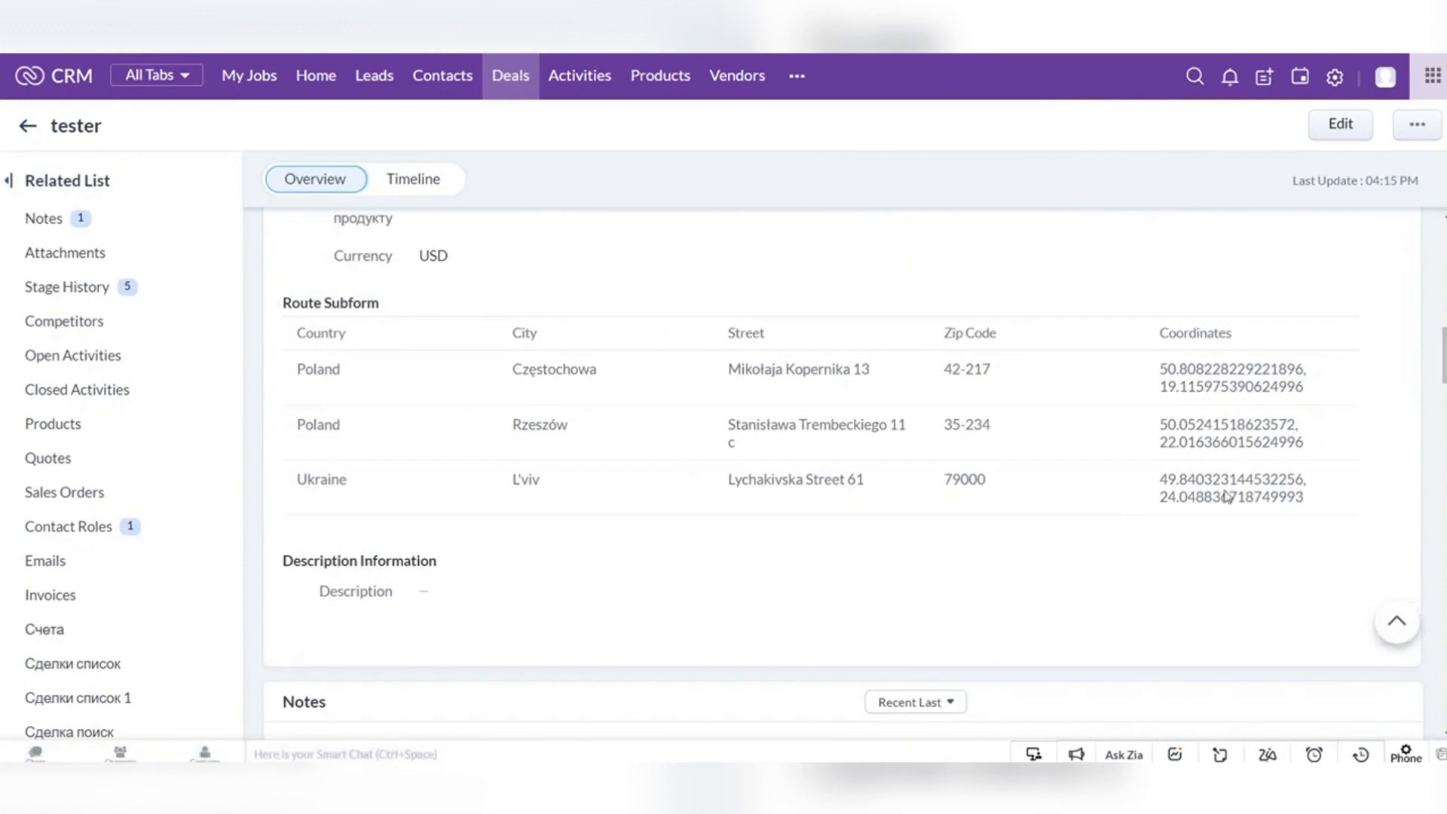